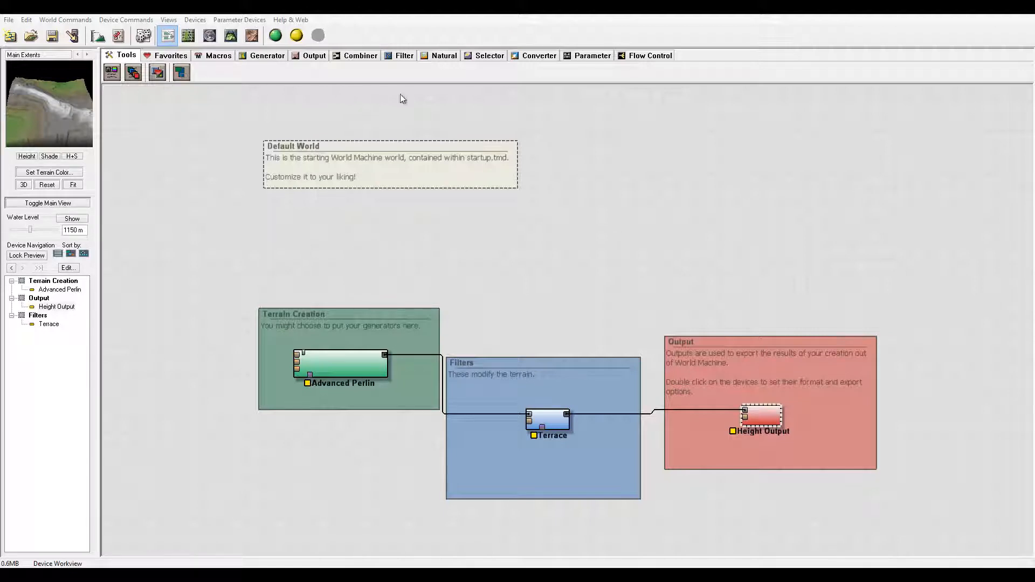
mouse_move(579, 153)
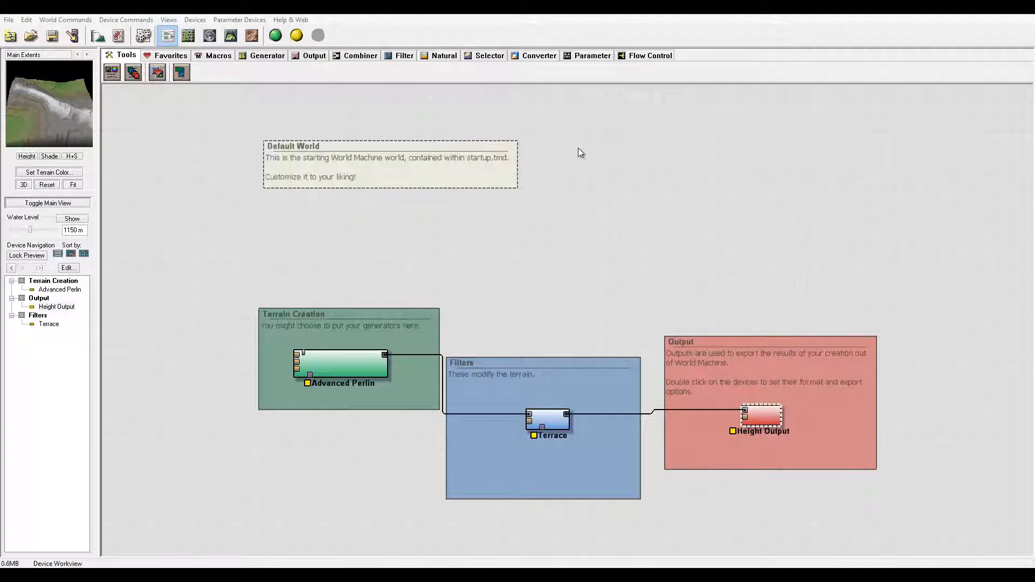
mouse_move(630, 191)
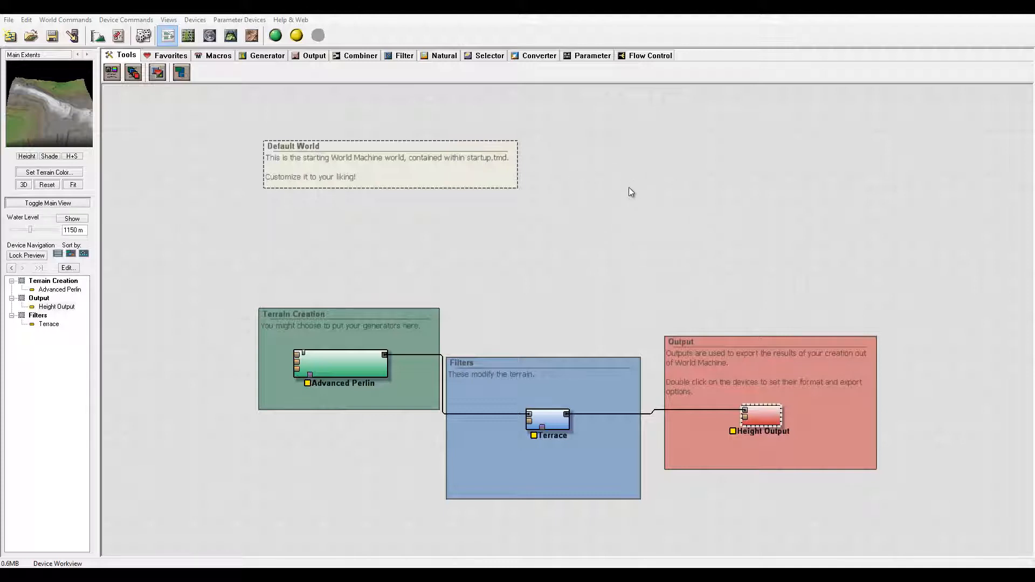
mouse_move(557, 192)
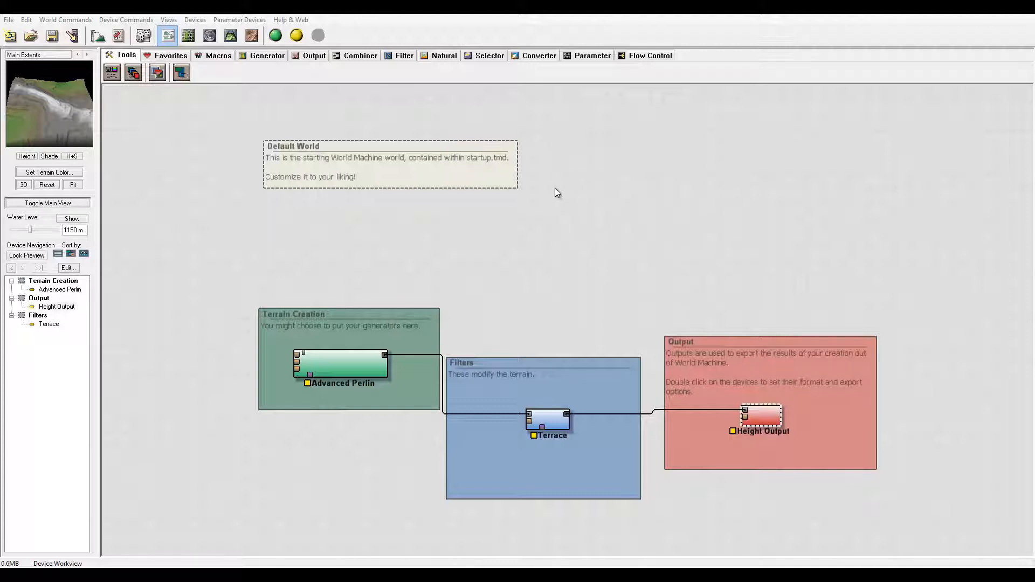
mouse_move(214, 177)
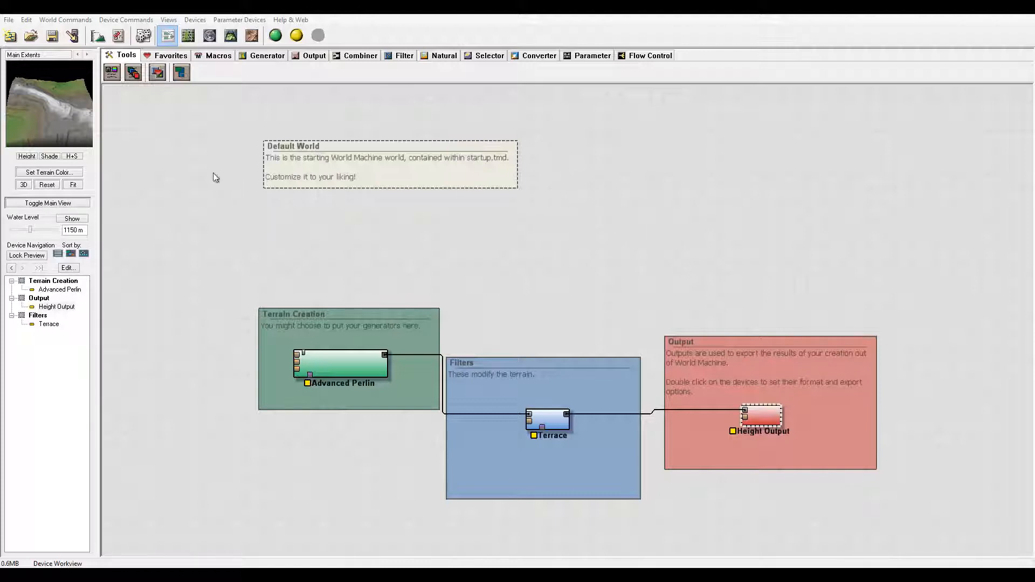
mouse_move(772, 174)
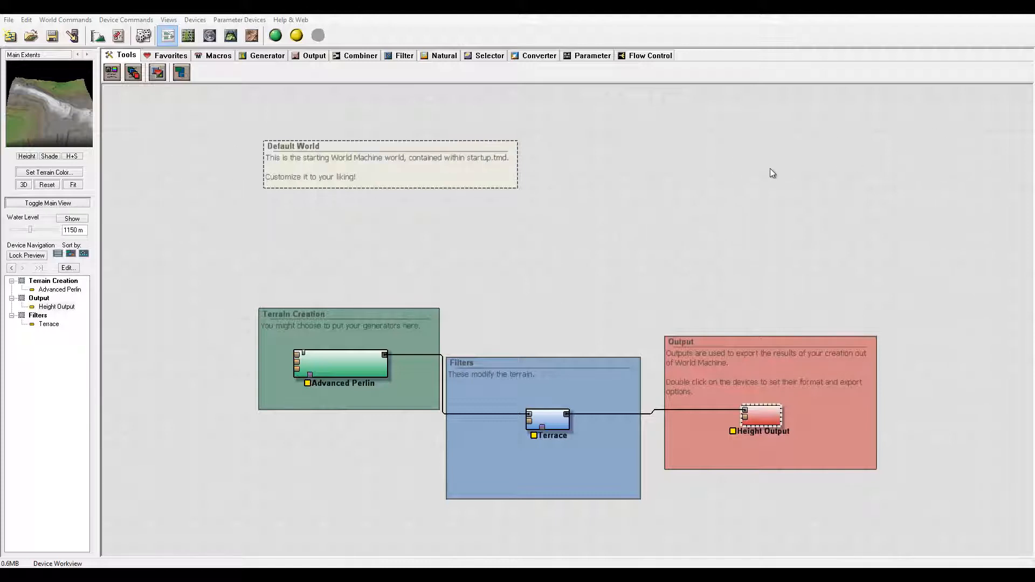
mouse_move(708, 186)
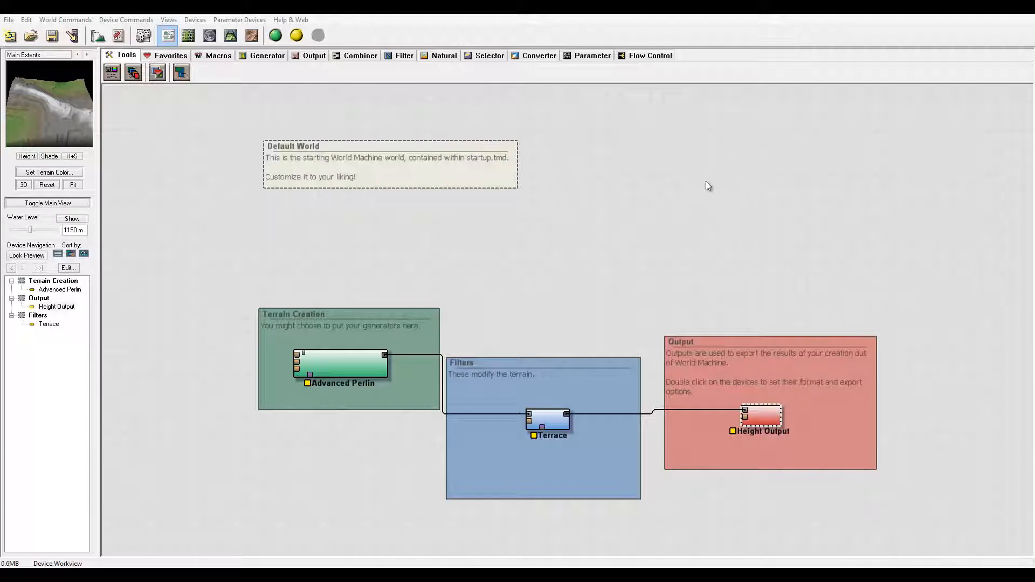
mouse_move(586, 179)
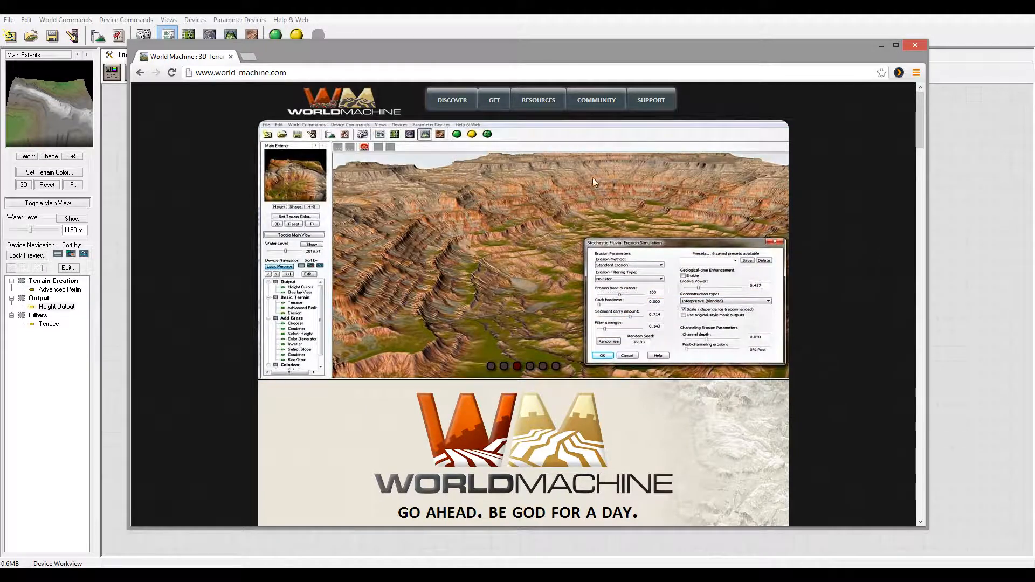
Go to the site's Download page with the free Basic Edition and system requirements
left_click(493, 99)
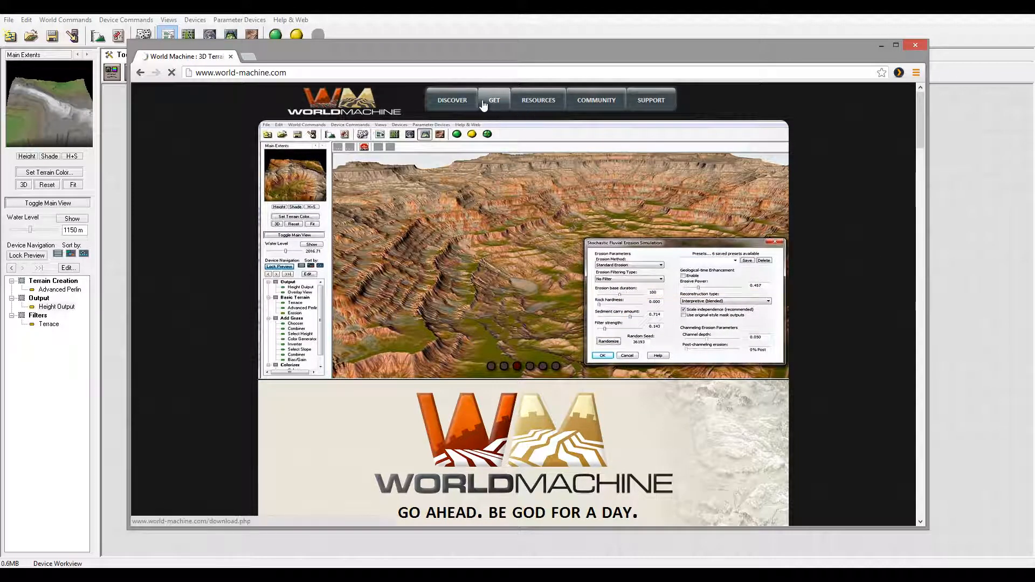
left_click(494, 99)
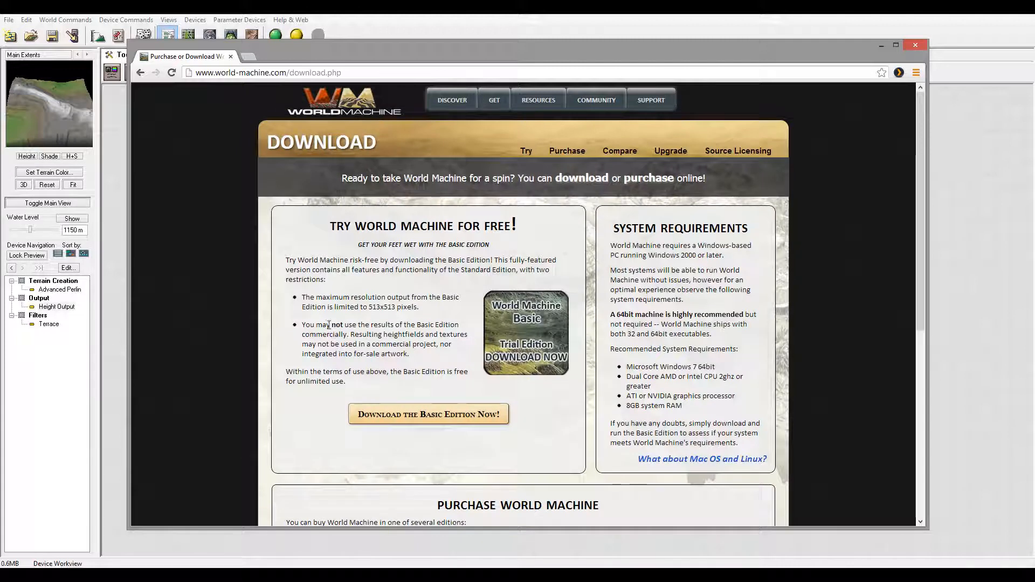
mouse_move(522, 391)
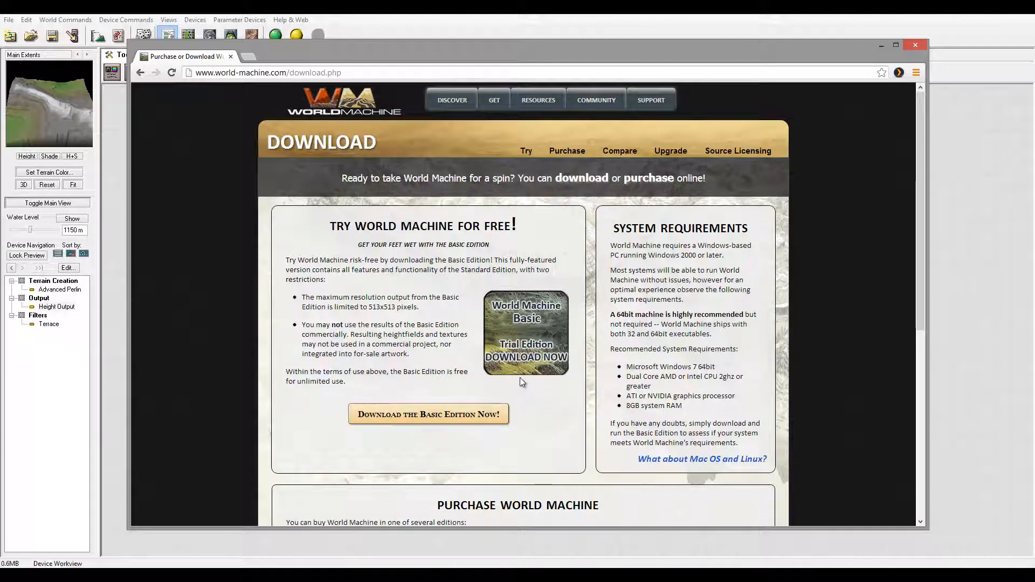
mouse_move(556, 435)
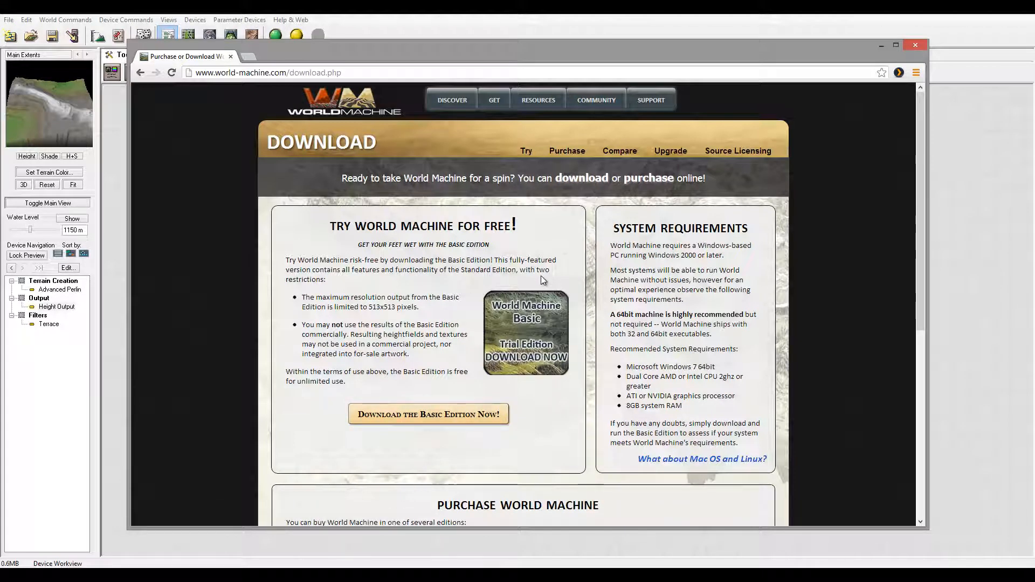
mouse_move(545, 302)
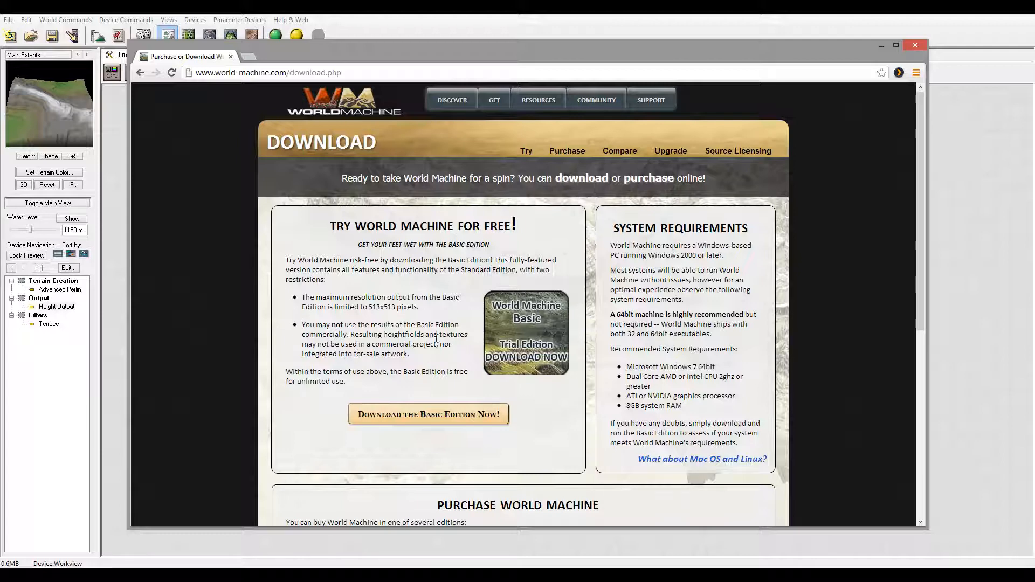
scroll("down", 3)
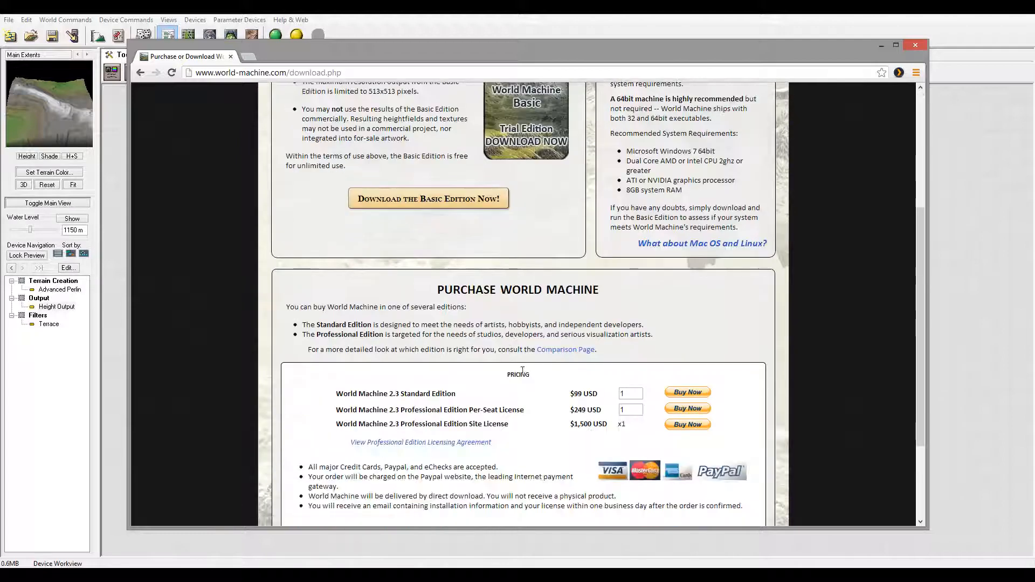
mouse_move(599, 394)
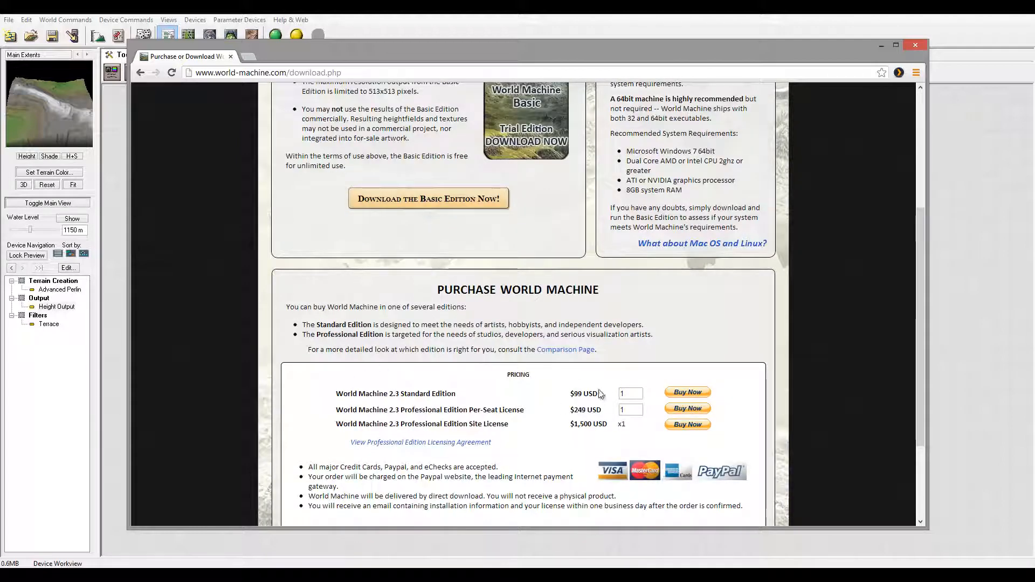
mouse_move(448, 406)
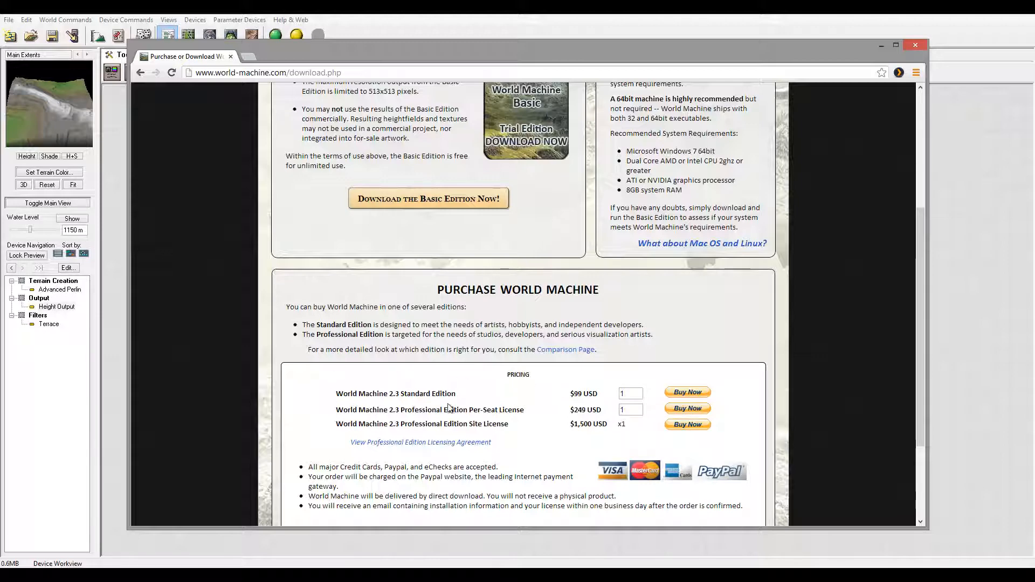
scroll("up", 3)
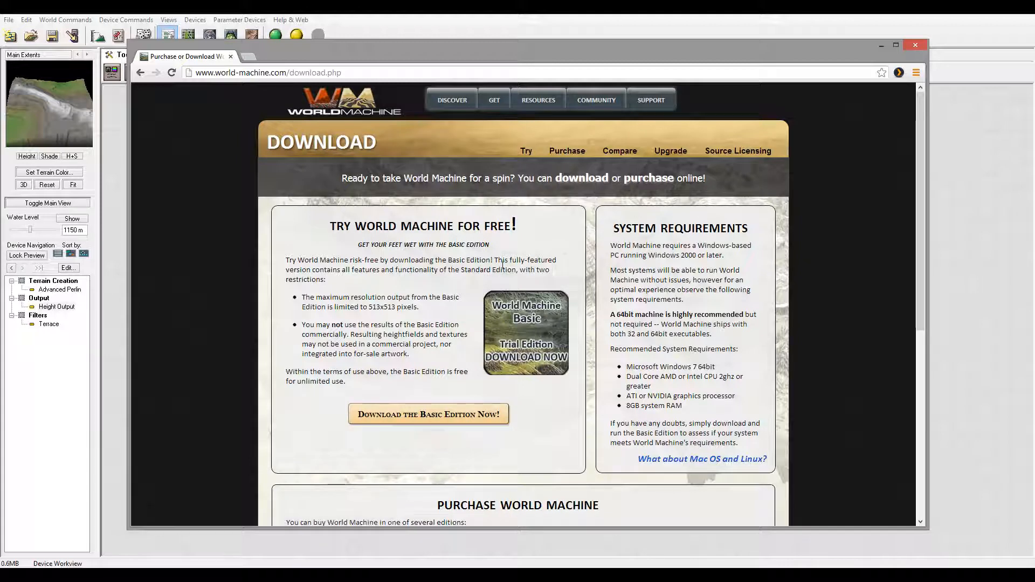
mouse_move(526, 214)
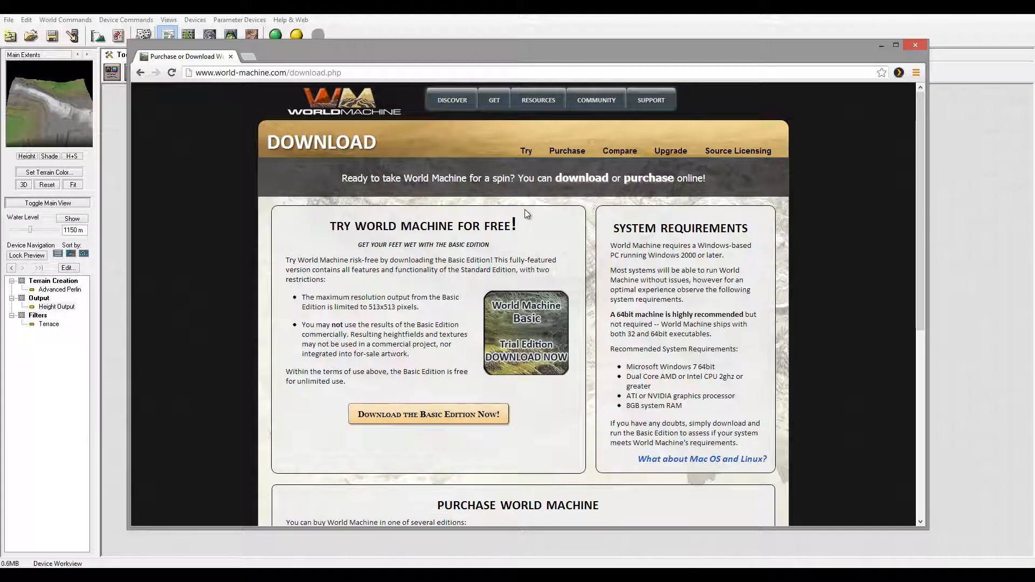
mouse_move(615, 131)
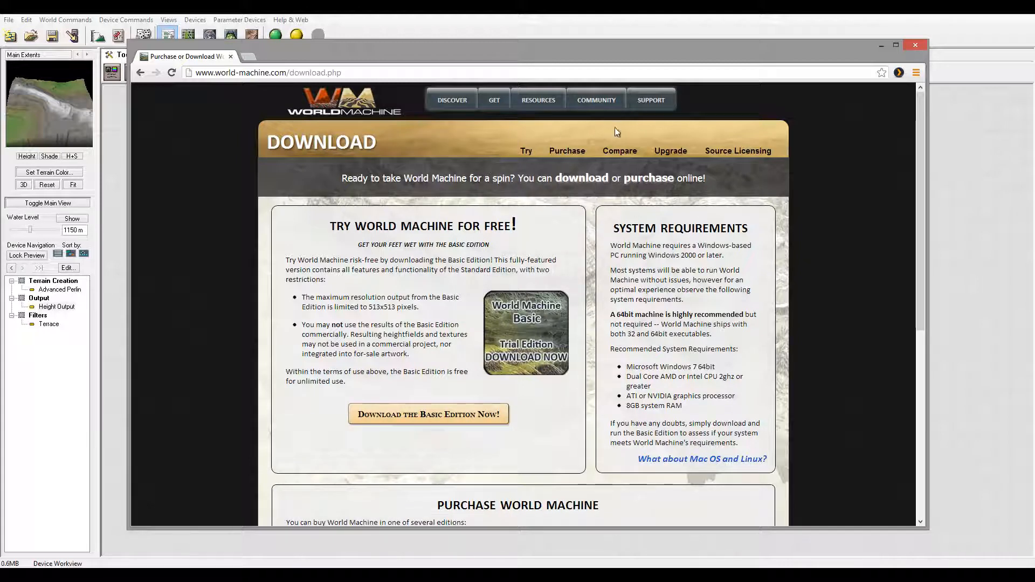
mouse_move(595, 100)
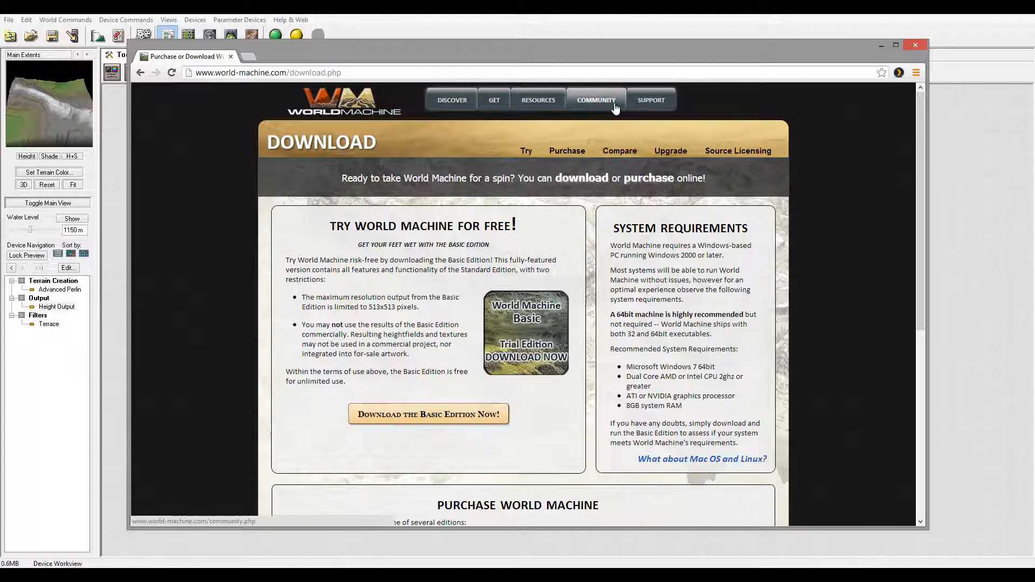
Go to the Learn page under Resources, then its Device Reference section
left_click(537, 99)
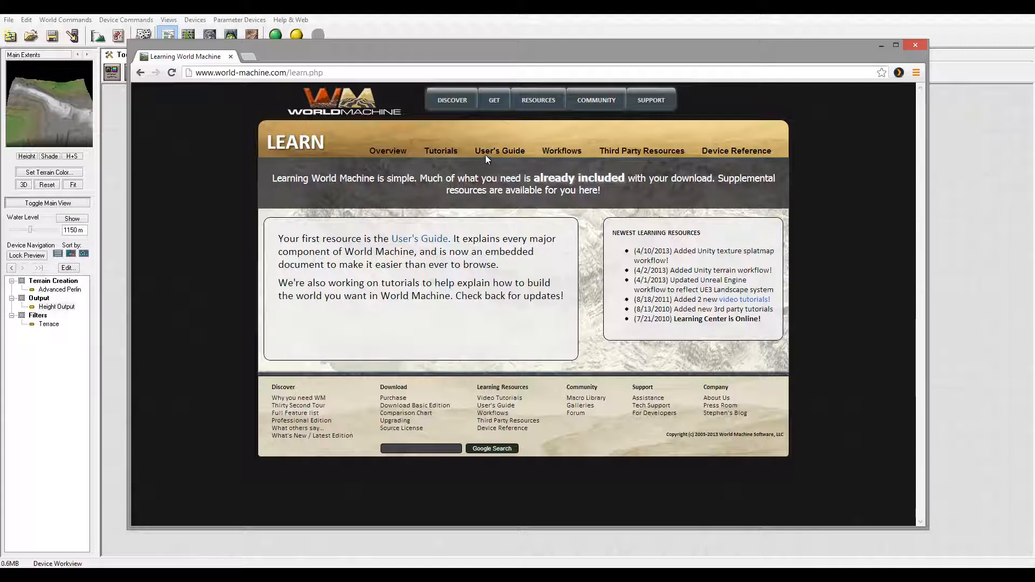
mouse_move(470, 269)
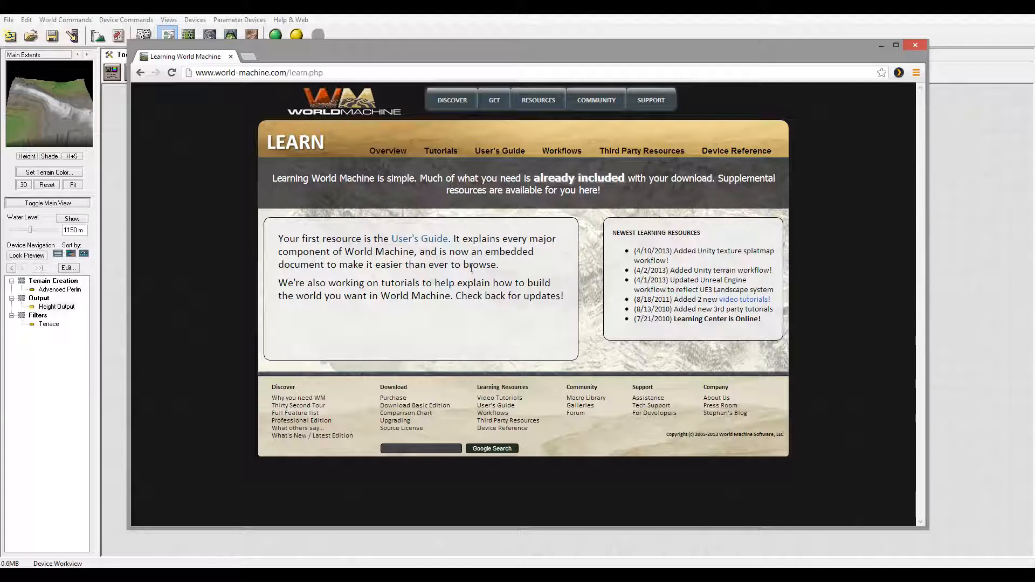
left_click(735, 151)
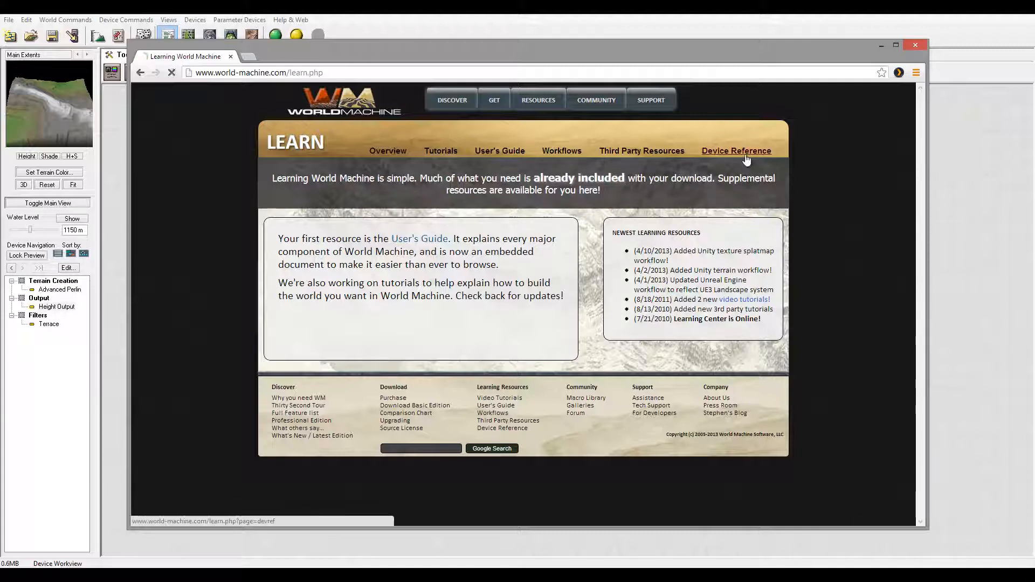
left_click(735, 151)
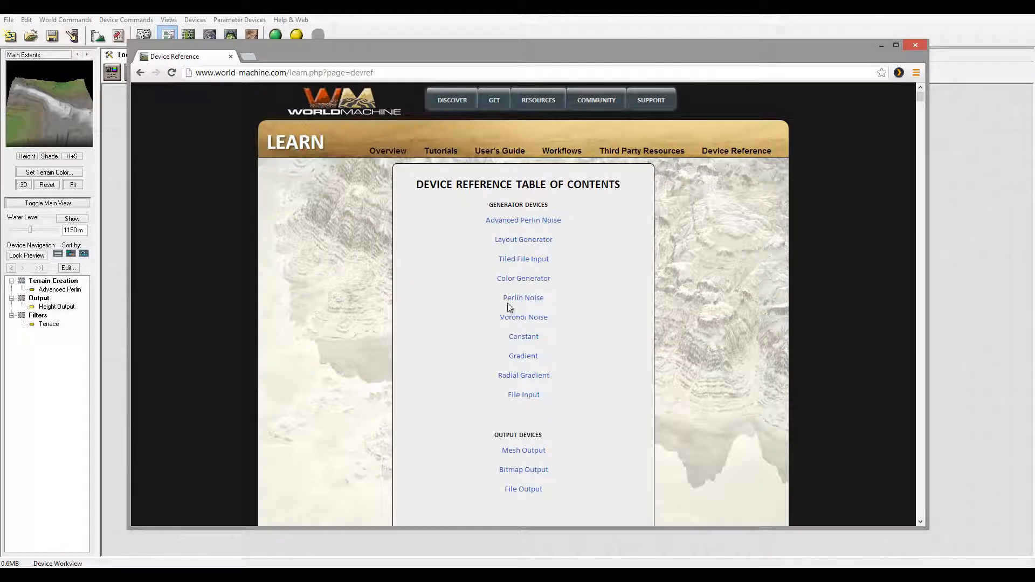
scroll("down", 3)
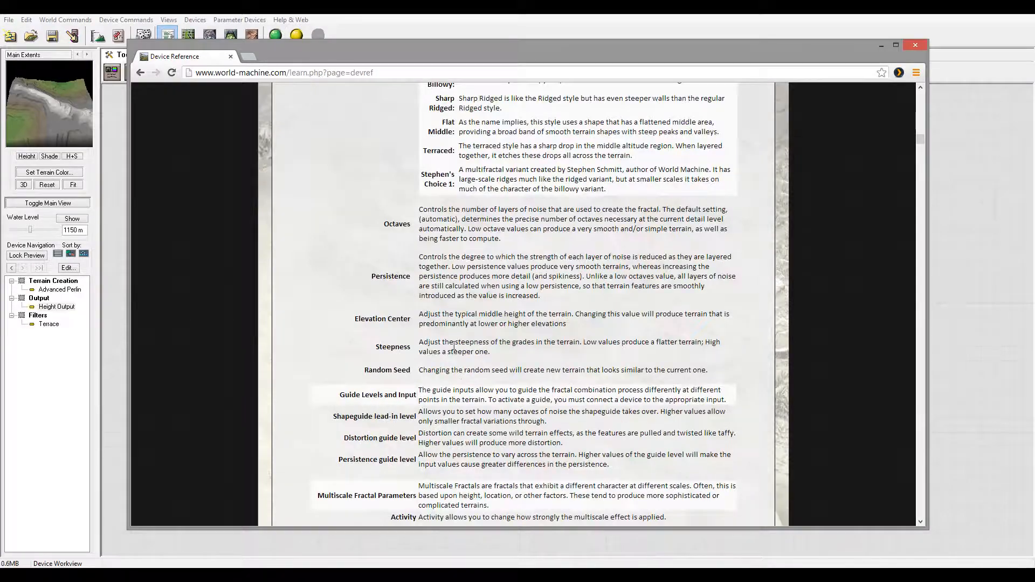
scroll("down", 3)
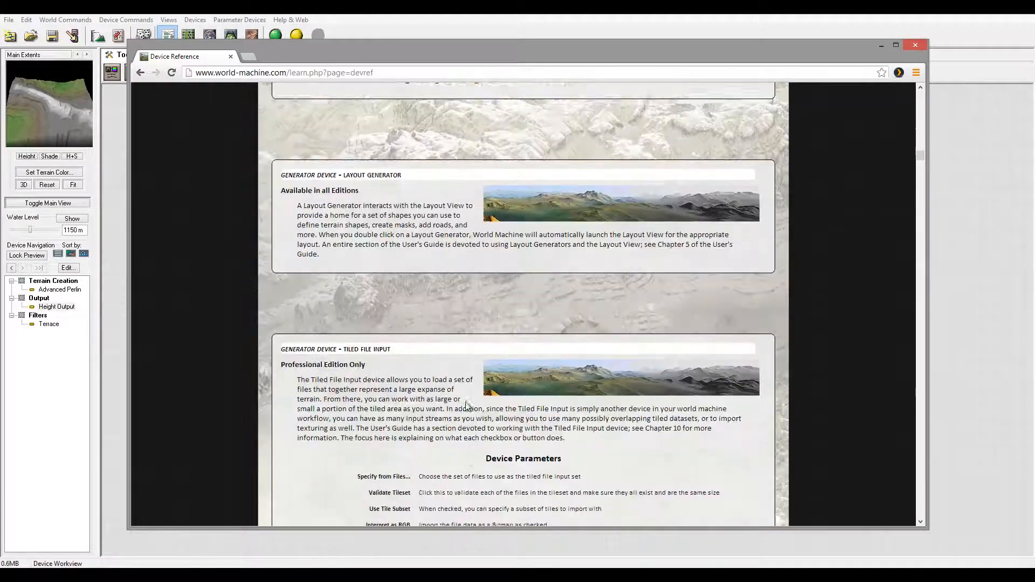
scroll("down", 3)
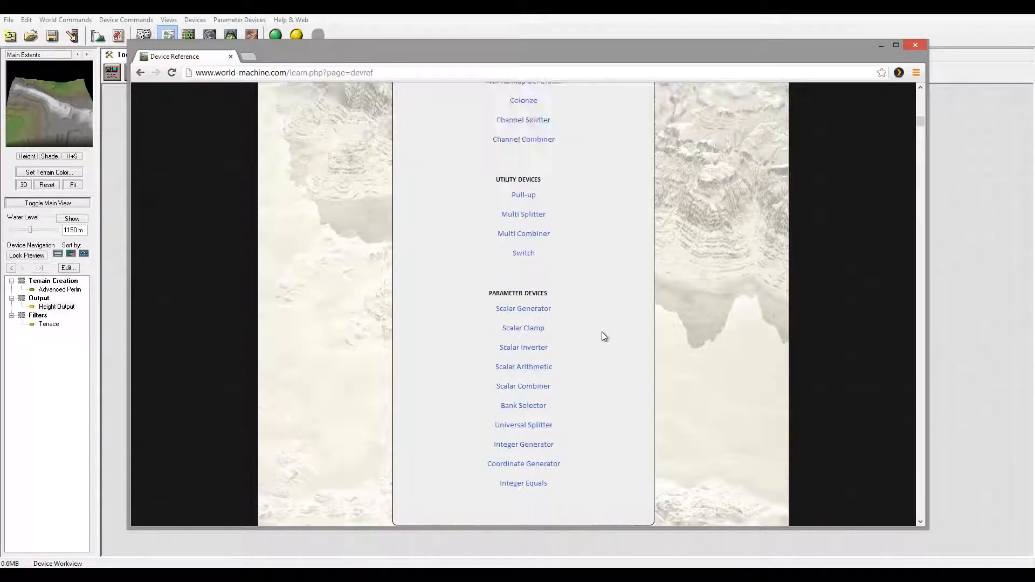
scroll("up", 3)
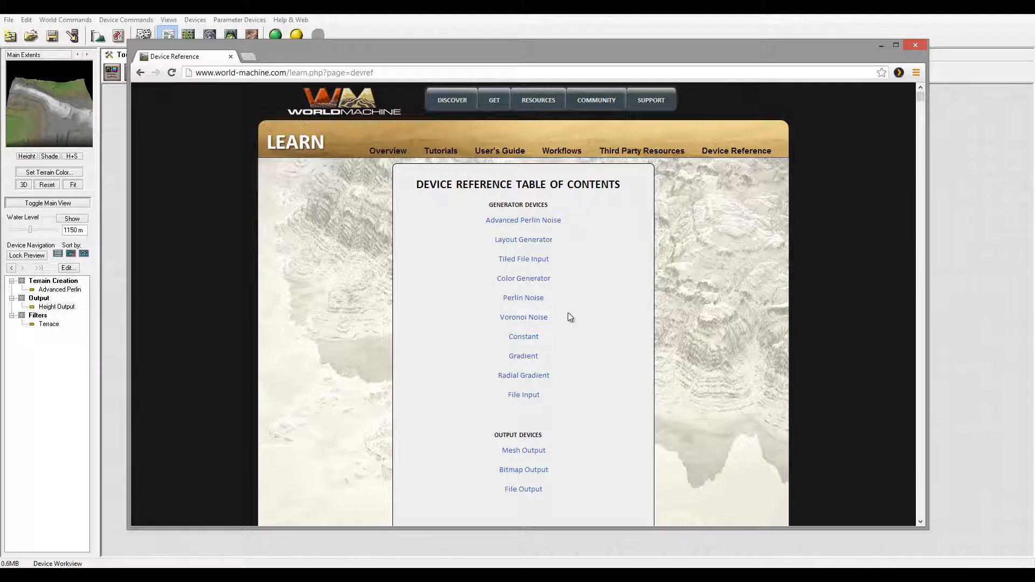
mouse_move(455, 60)
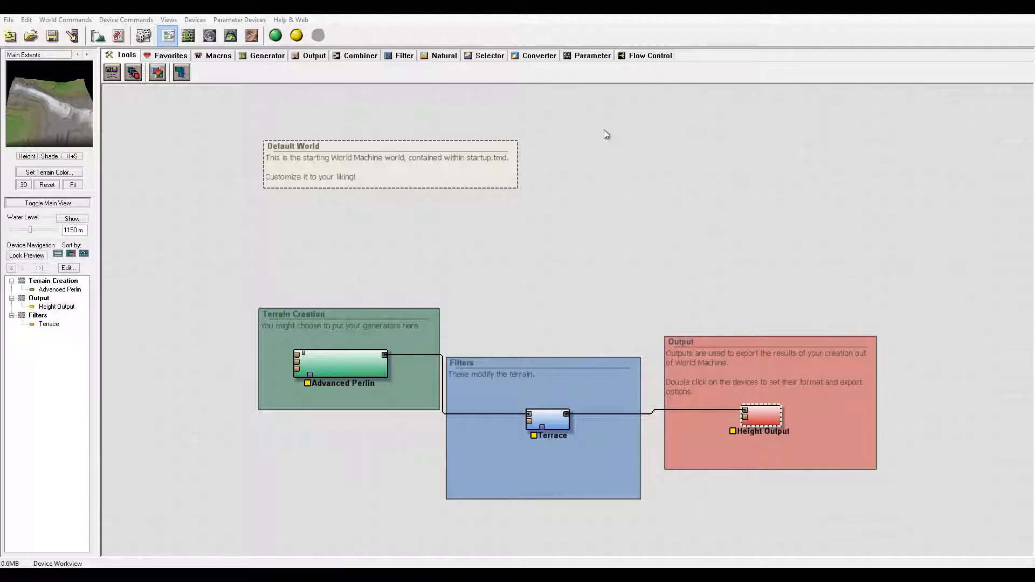
mouse_move(538, 174)
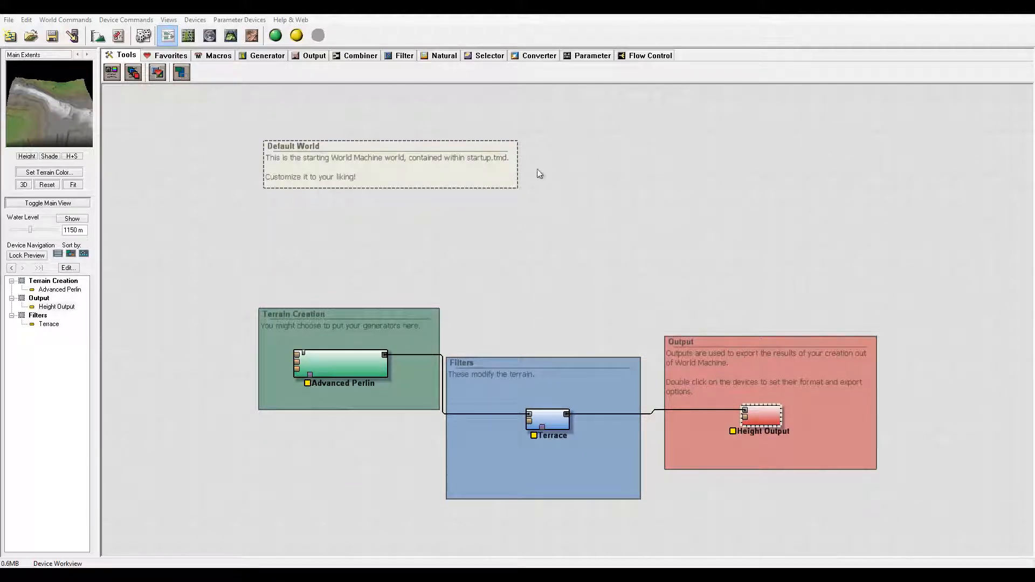
mouse_move(824, 288)
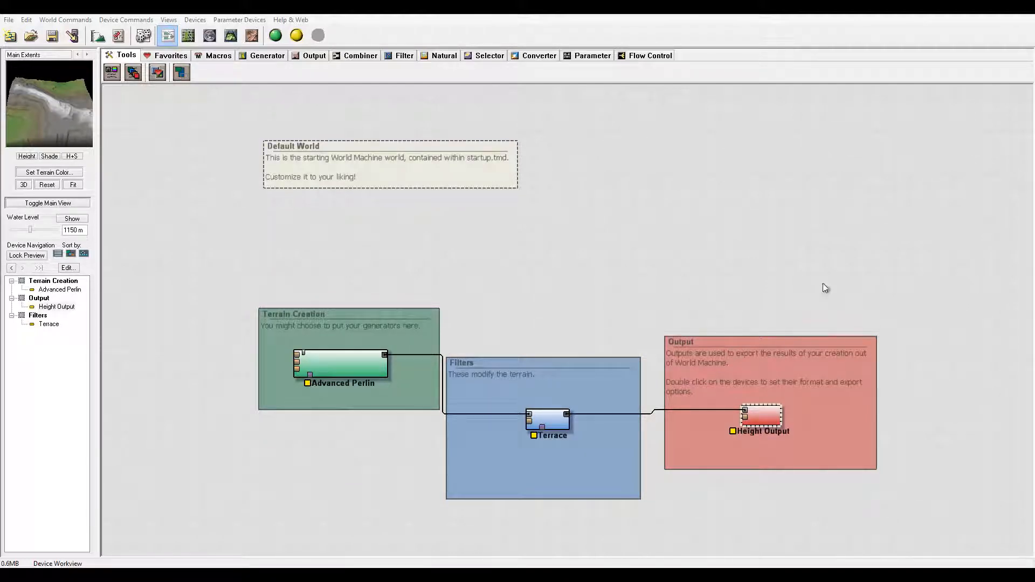
mouse_move(127, 207)
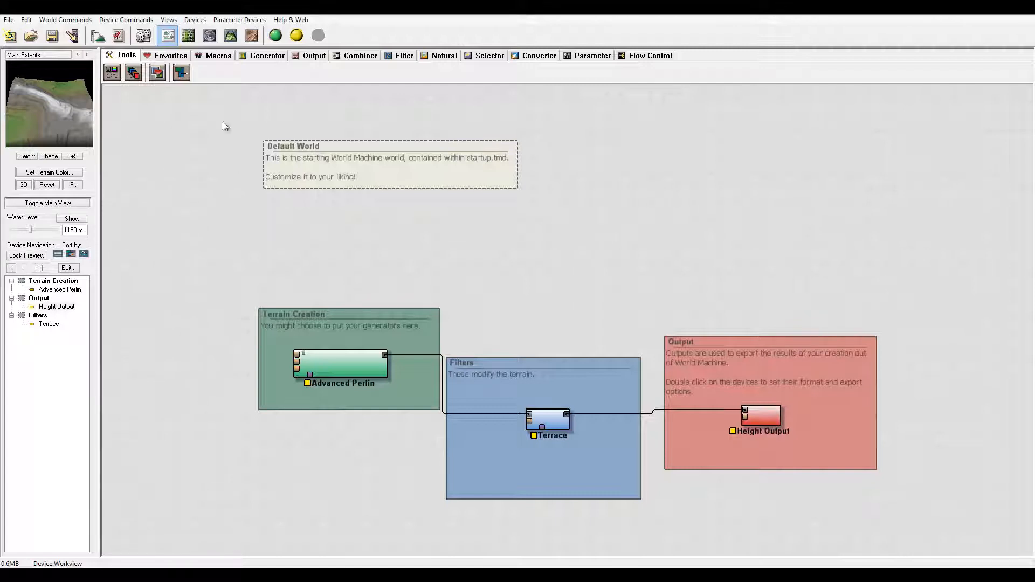
mouse_move(719, 219)
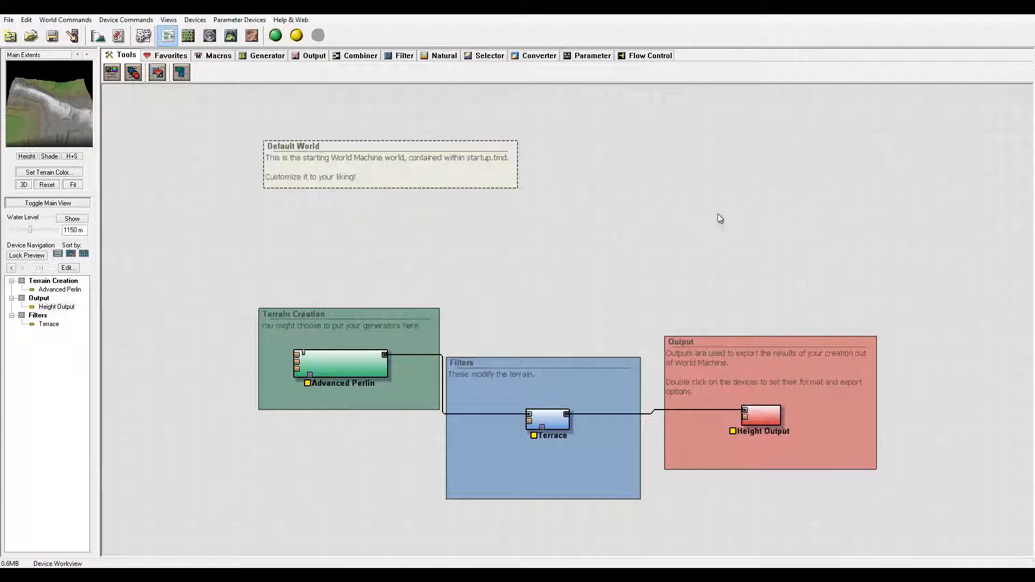
mouse_move(703, 163)
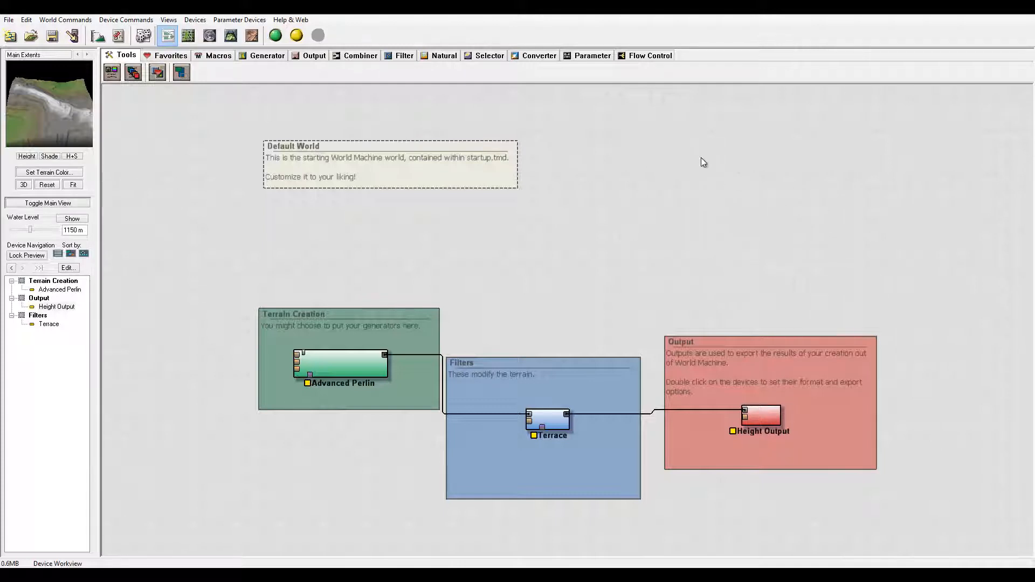
mouse_move(249, 174)
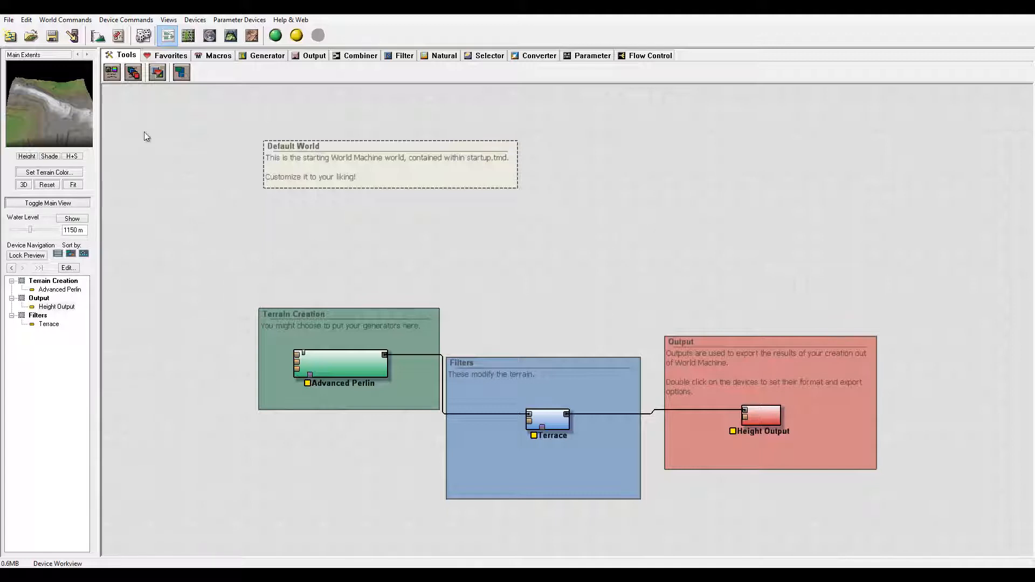
mouse_move(169, 208)
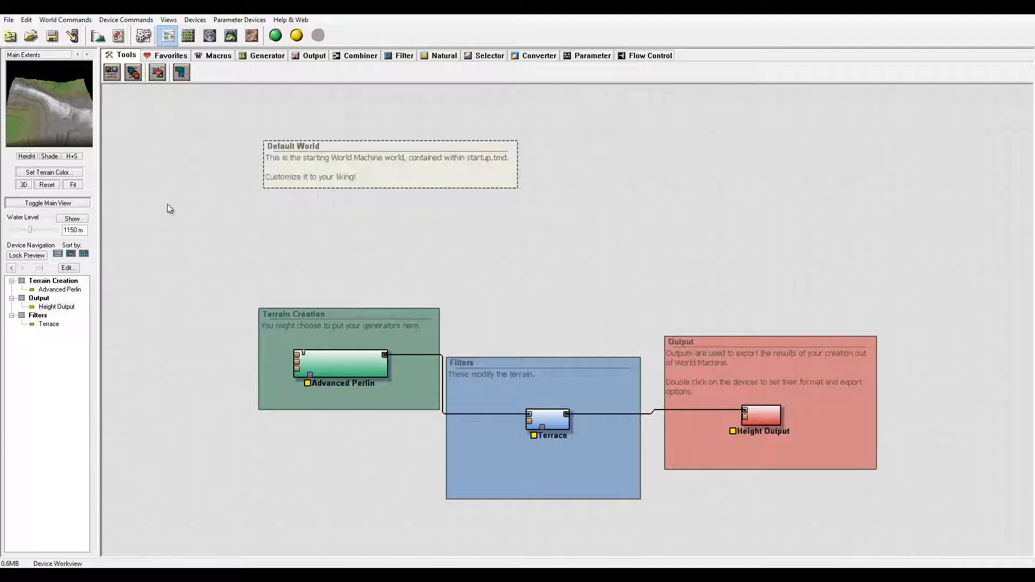
mouse_move(348, 258)
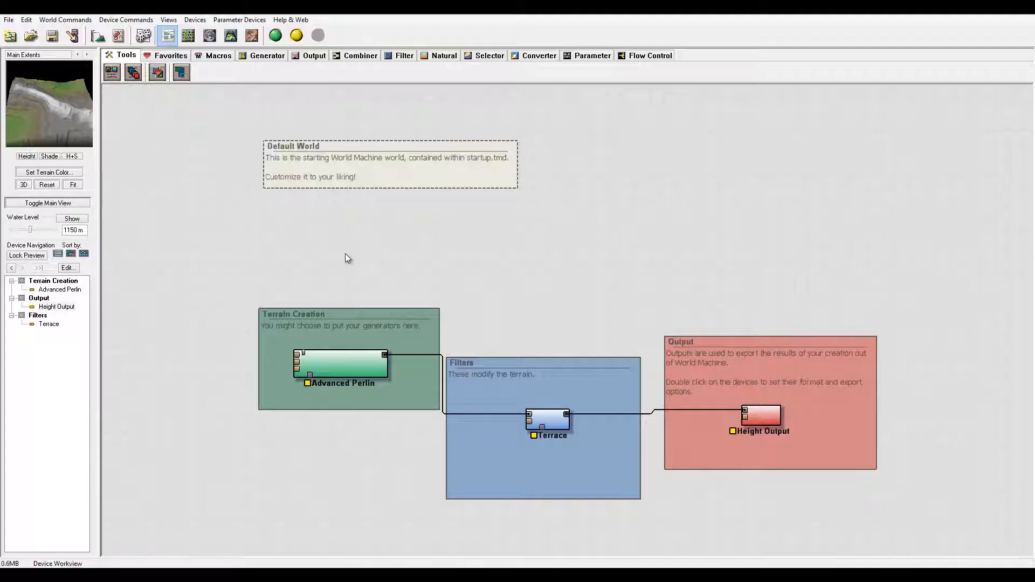
mouse_move(130, 212)
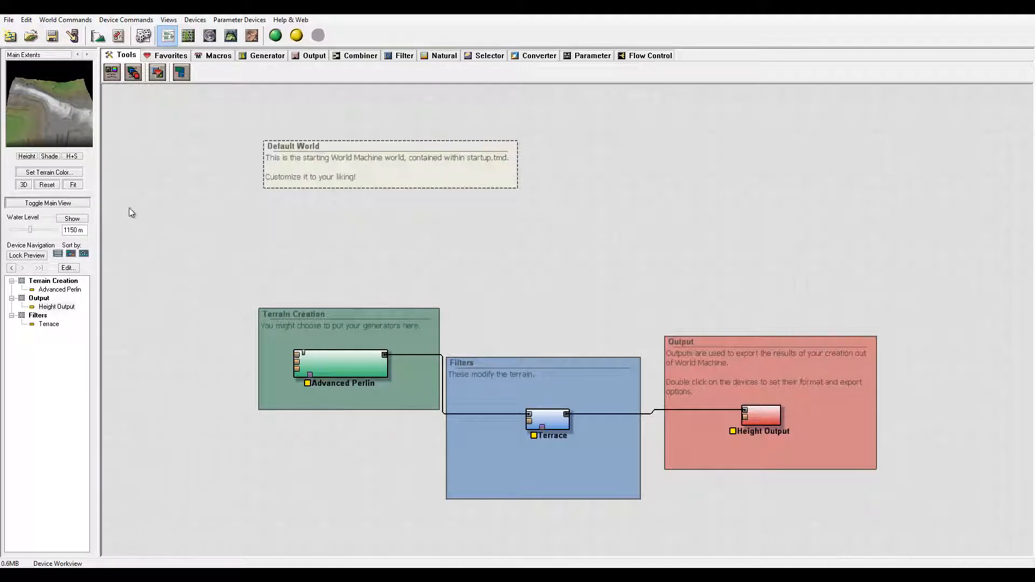
mouse_move(148, 240)
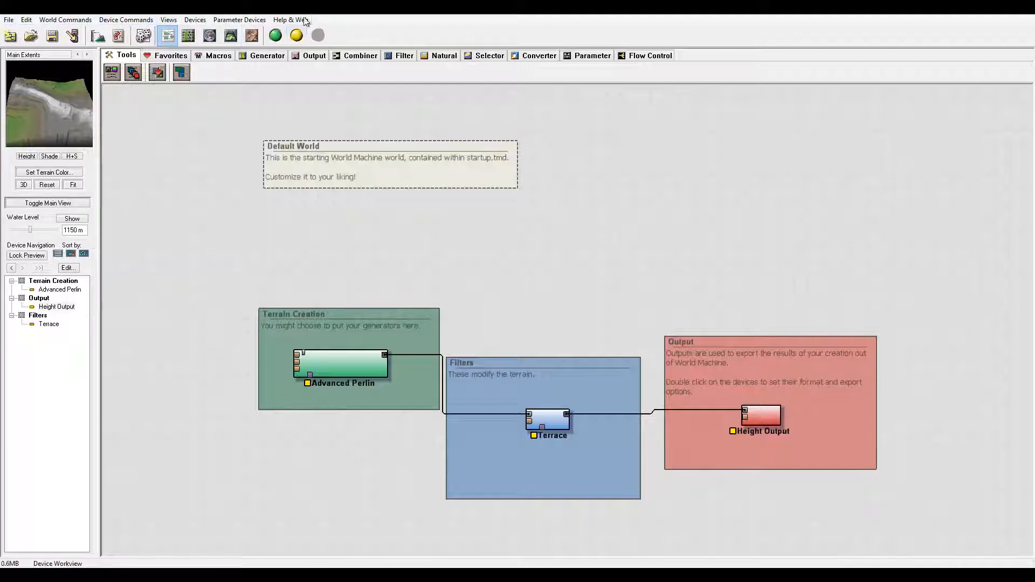
left_click(9, 19)
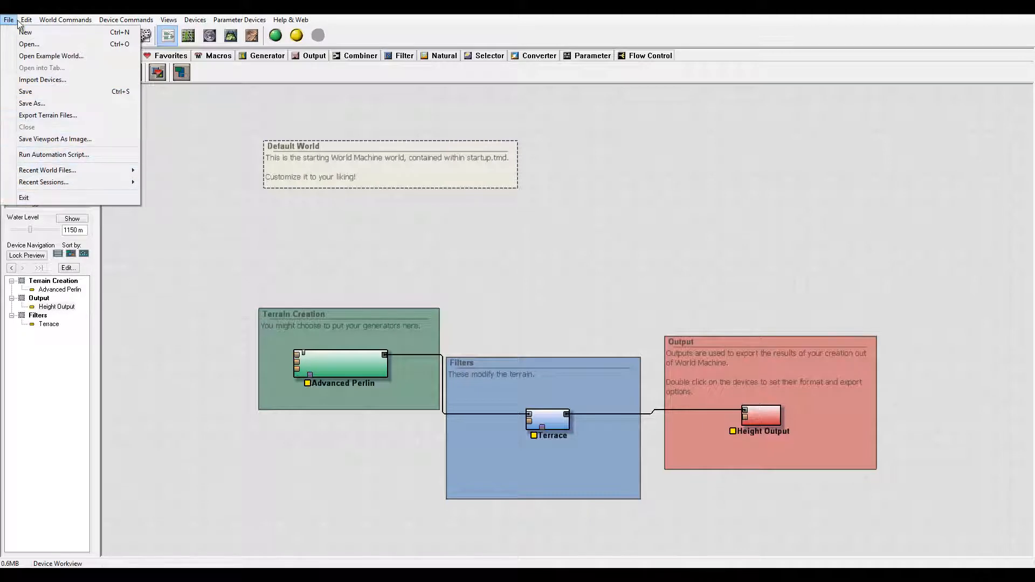
left_click(64, 20)
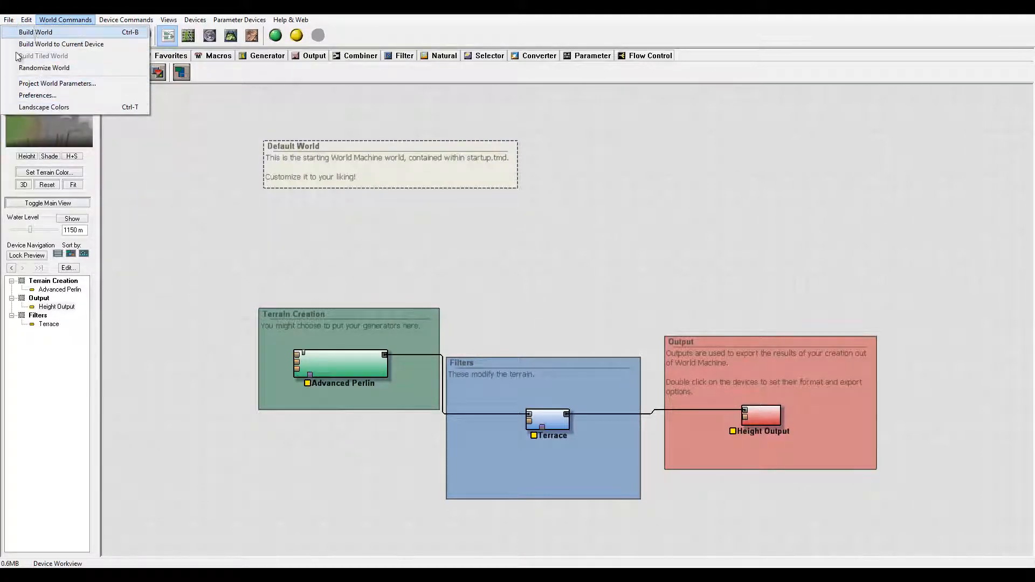
left_click(125, 19)
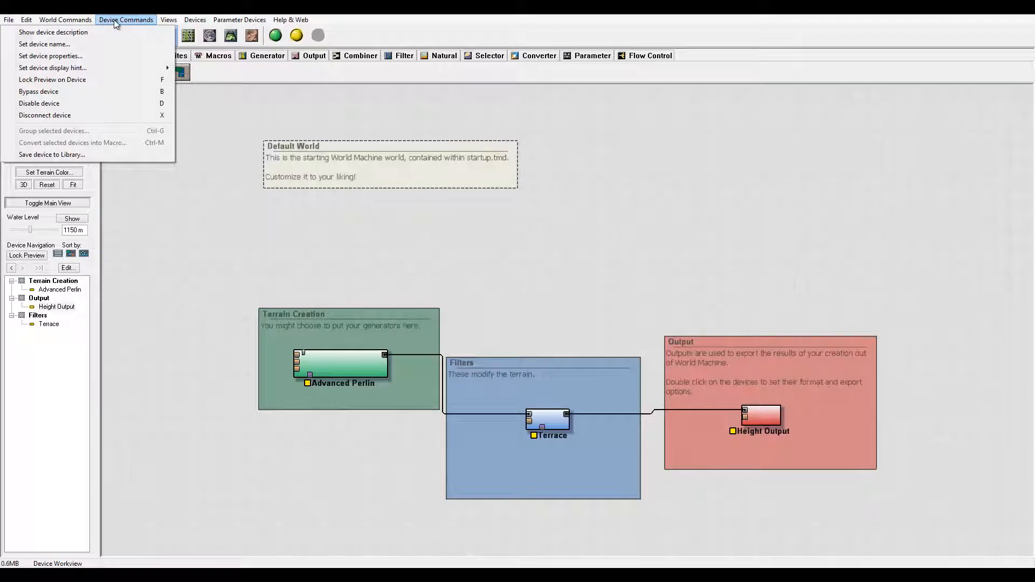
mouse_move(355, 368)
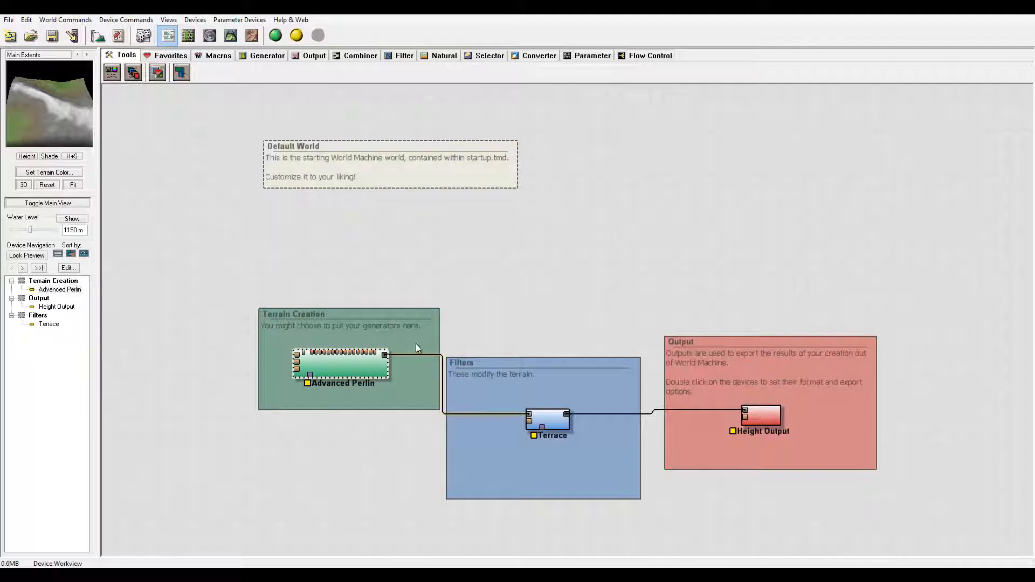
mouse_move(287, 365)
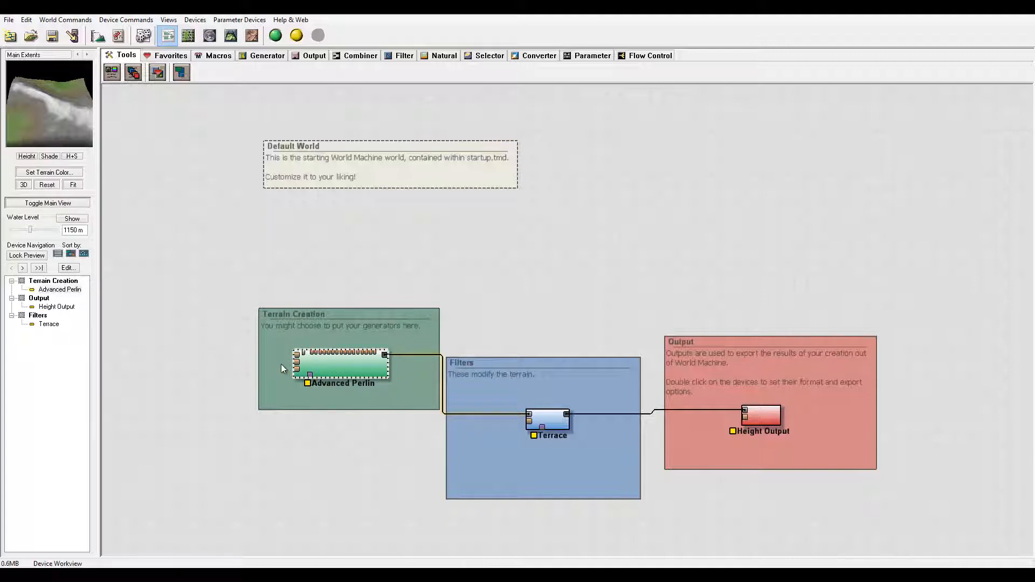
left_click(340, 366)
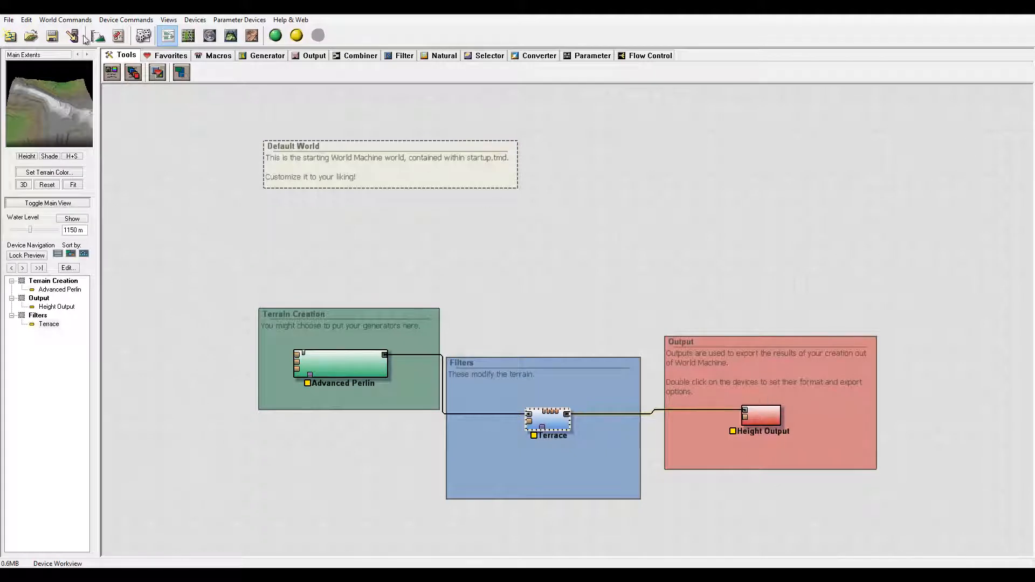
left_click(125, 20)
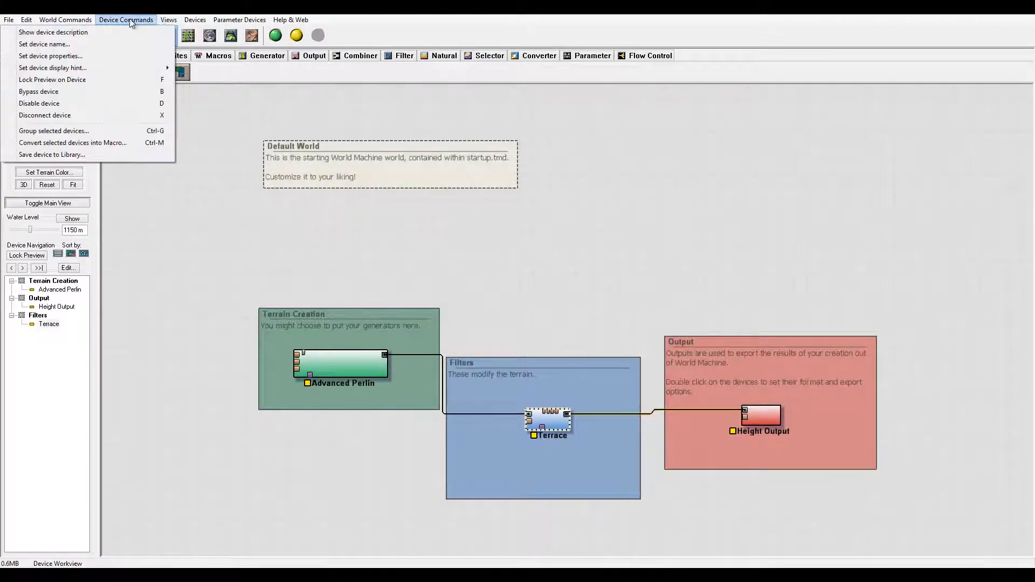
left_click(194, 19)
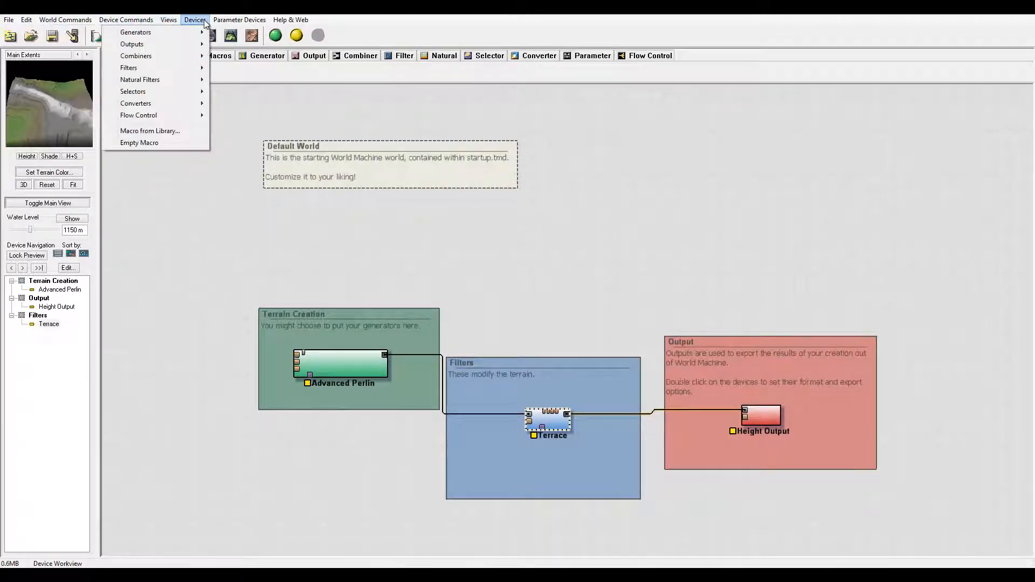
mouse_move(129, 66)
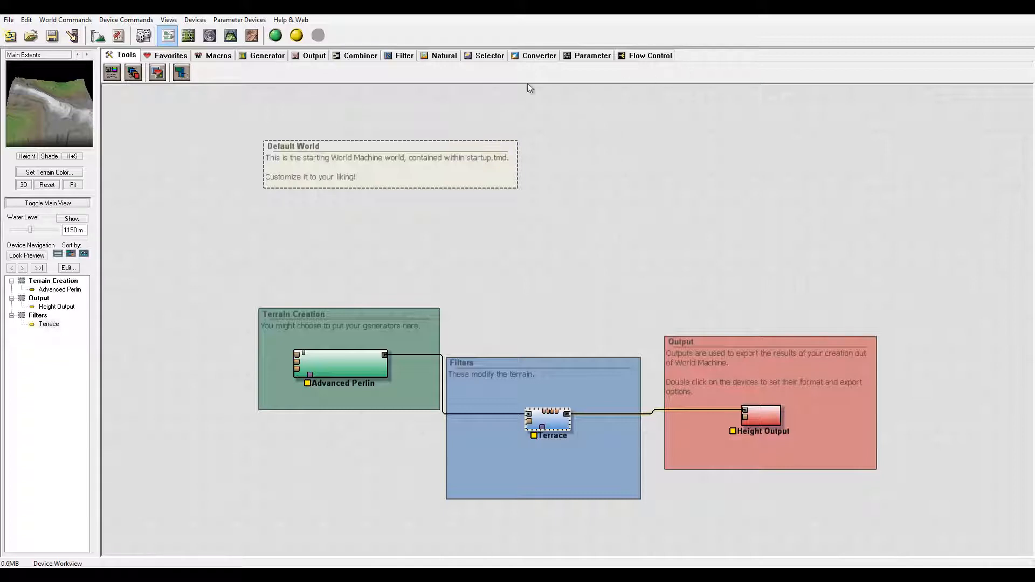
left_click(239, 20)
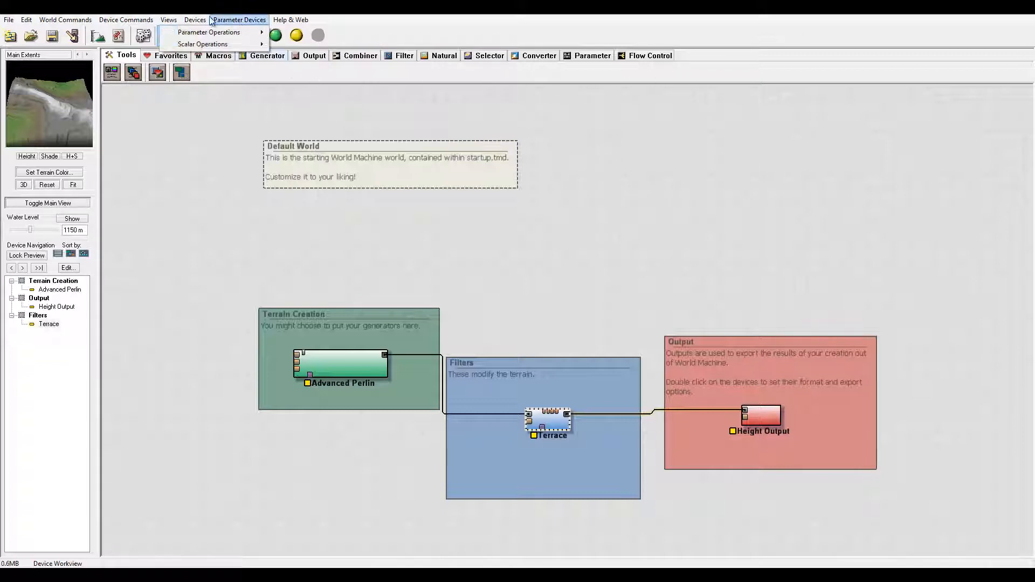
left_click(290, 20)
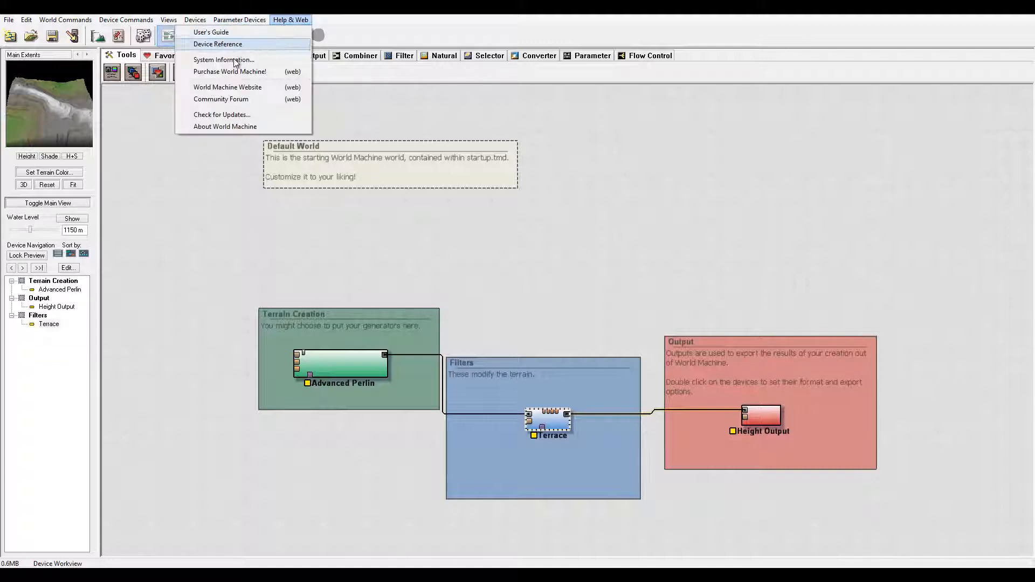
left_click(631, 173)
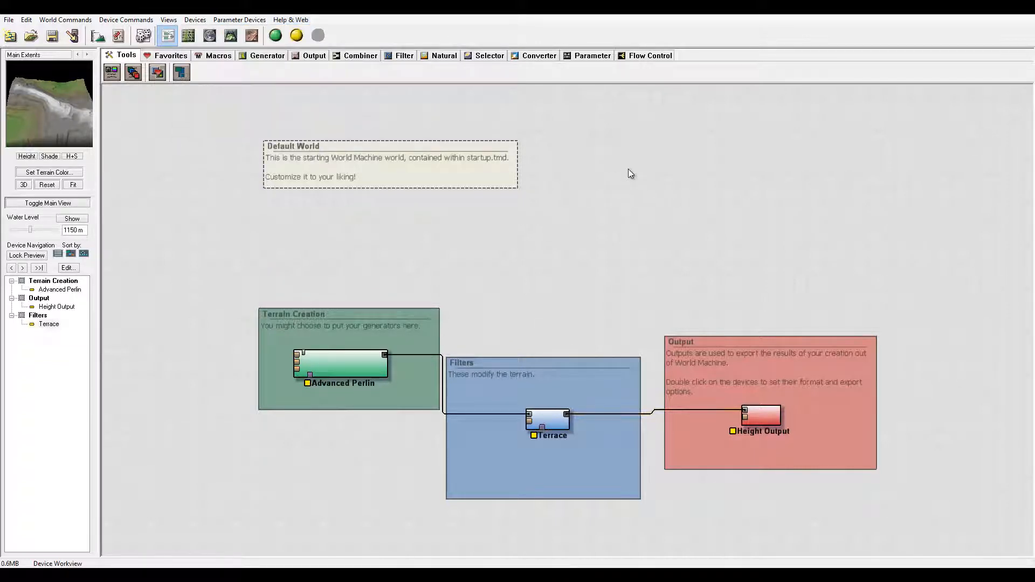
mouse_move(51, 37)
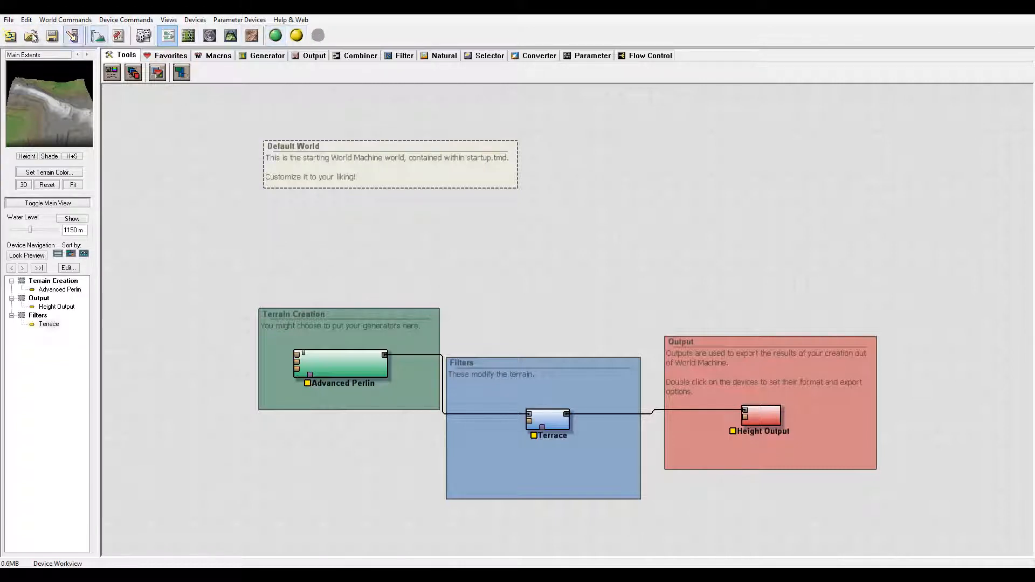
mouse_move(31, 35)
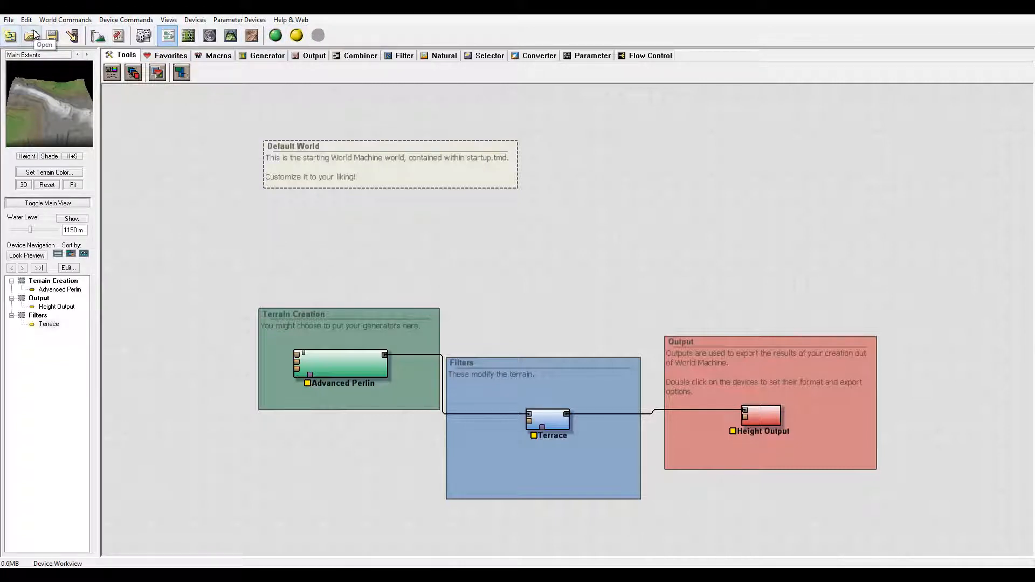
mouse_move(72, 35)
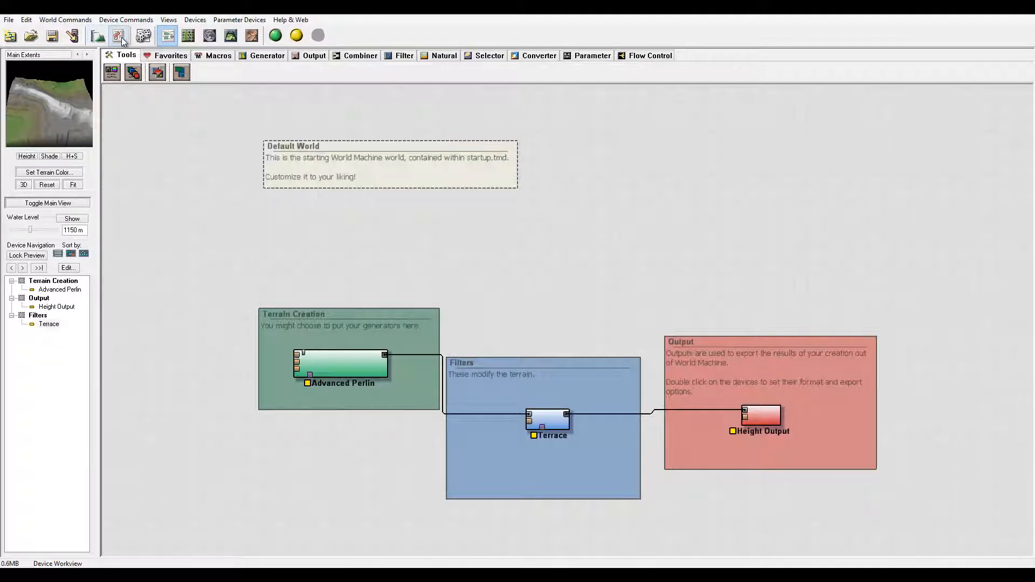
mouse_move(143, 34)
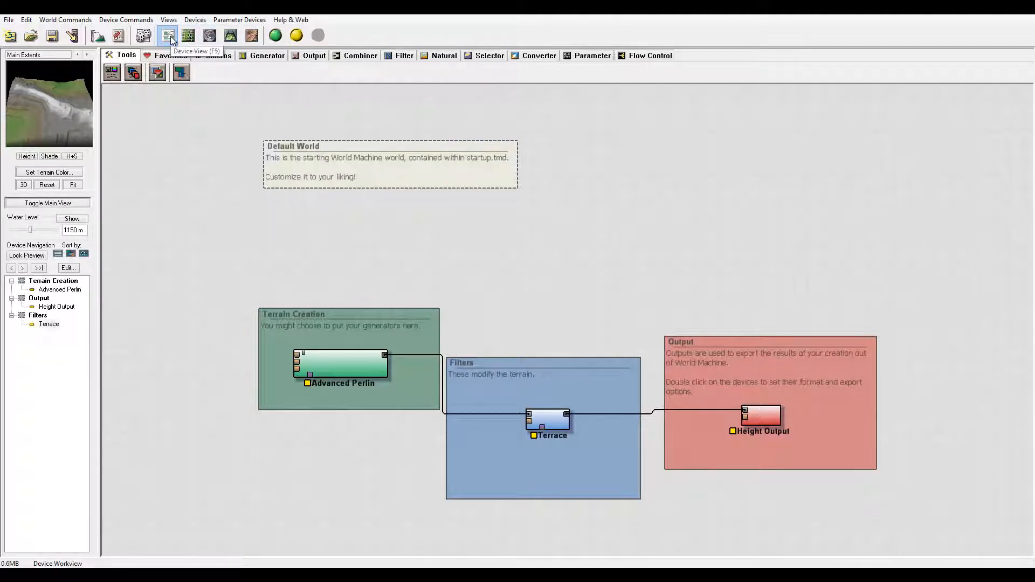
mouse_move(496, 241)
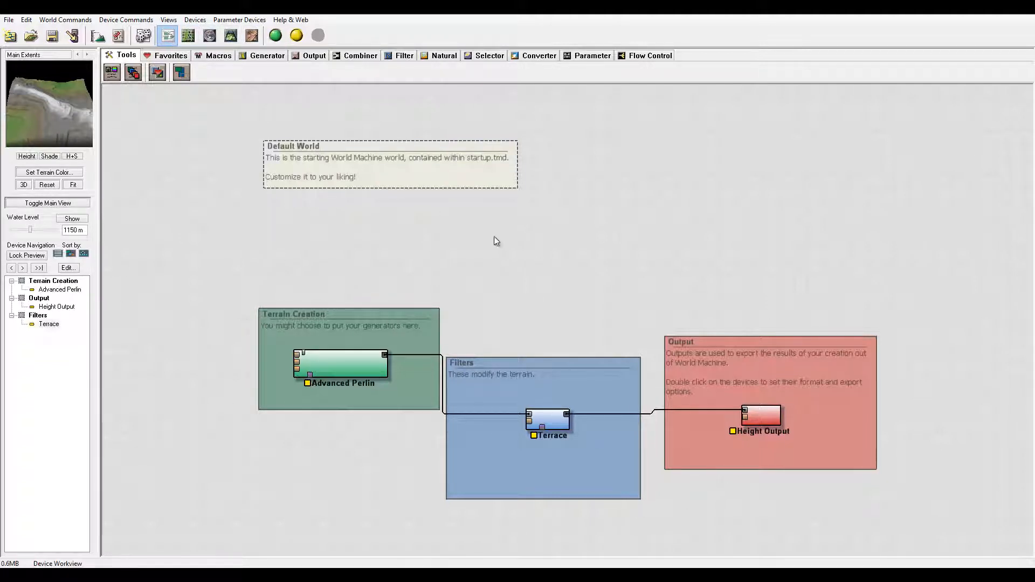
mouse_move(188, 34)
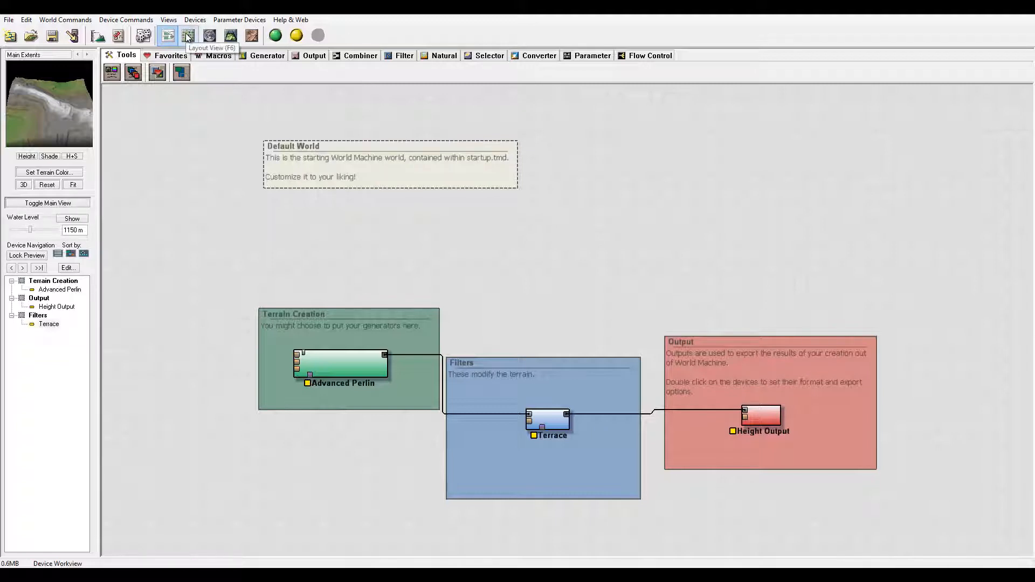
mouse_move(210, 36)
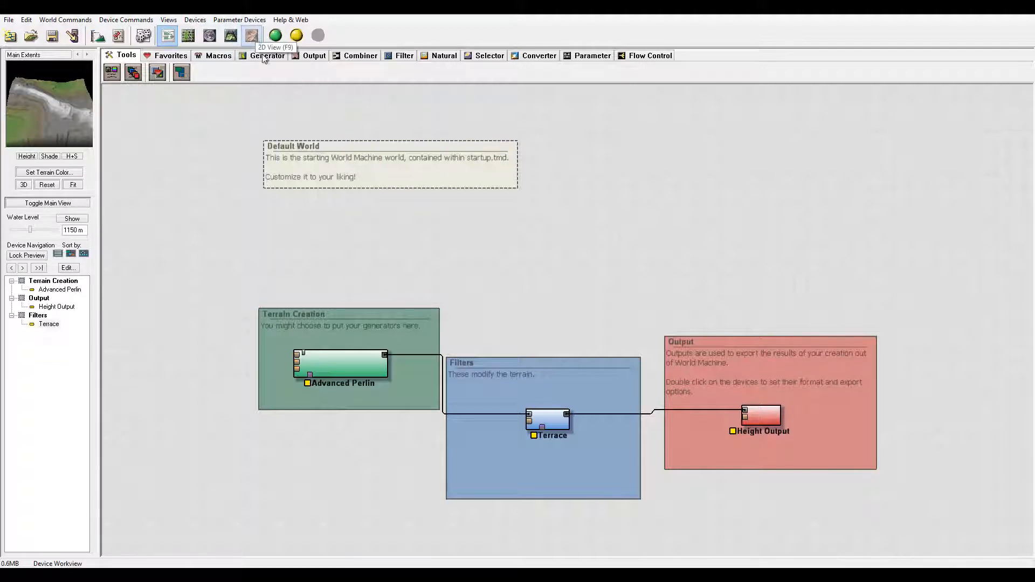
mouse_move(348, 40)
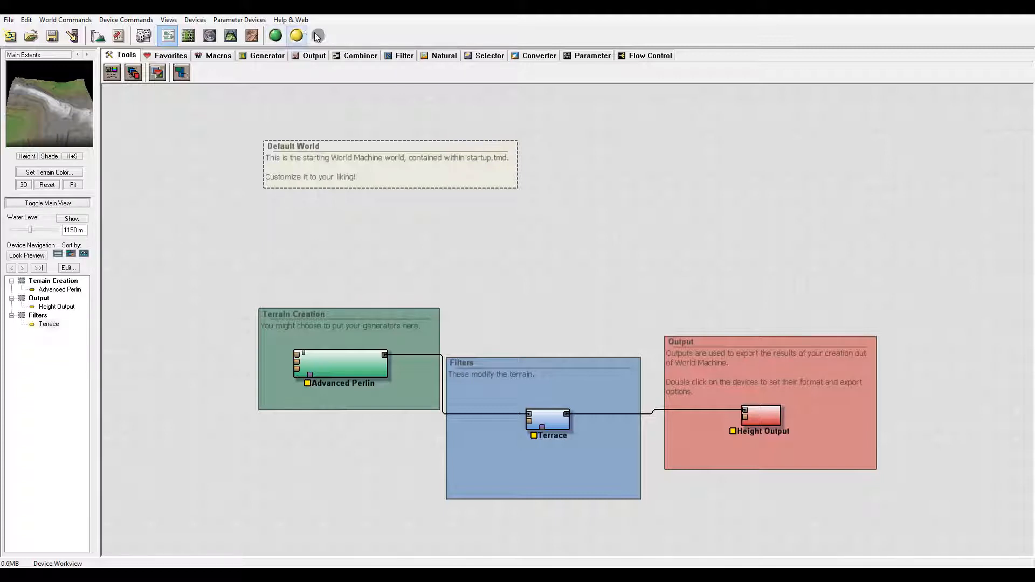
mouse_move(317, 36)
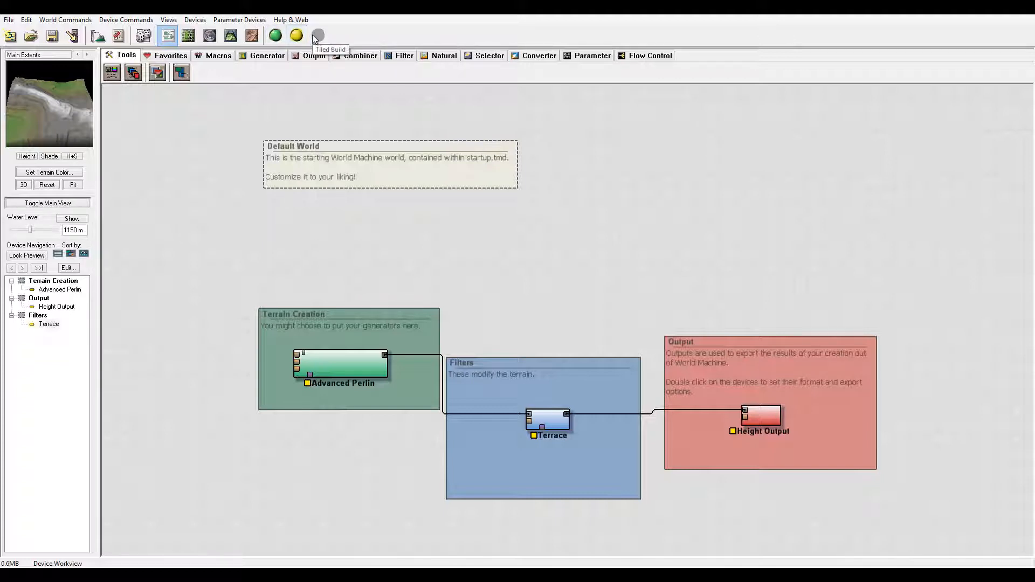
mouse_move(323, 35)
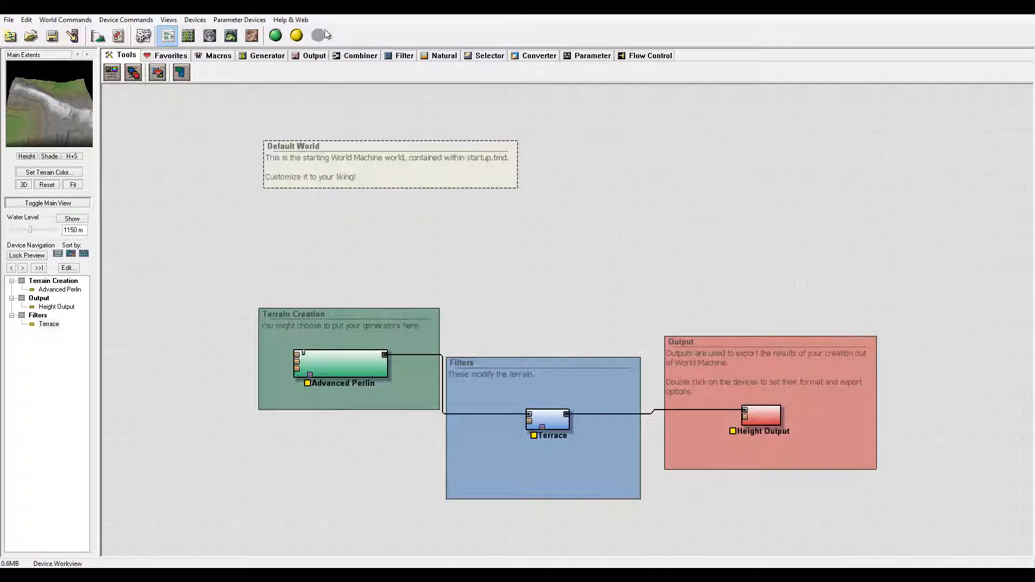
mouse_move(317, 35)
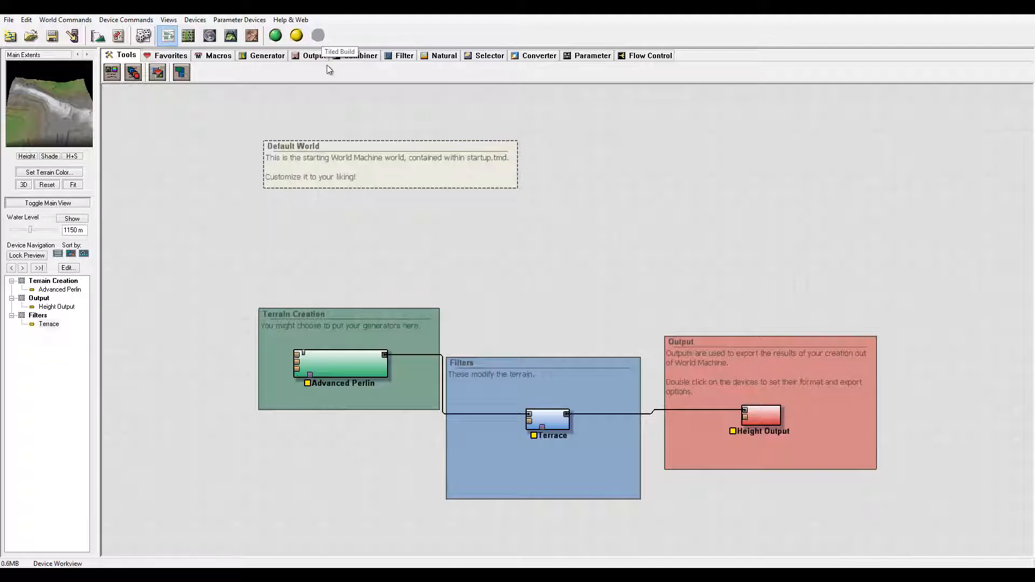
mouse_move(284, 169)
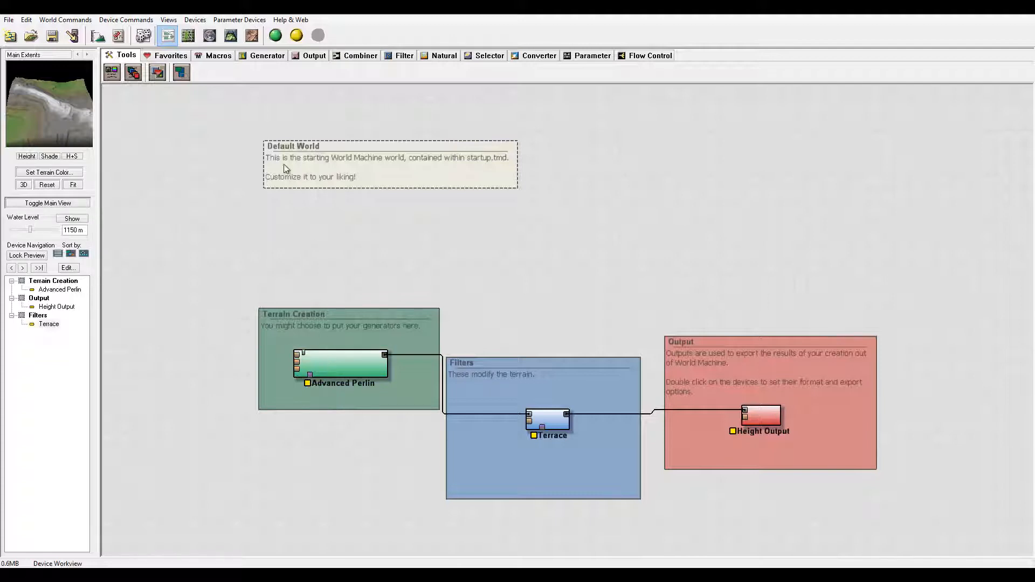
mouse_move(296, 36)
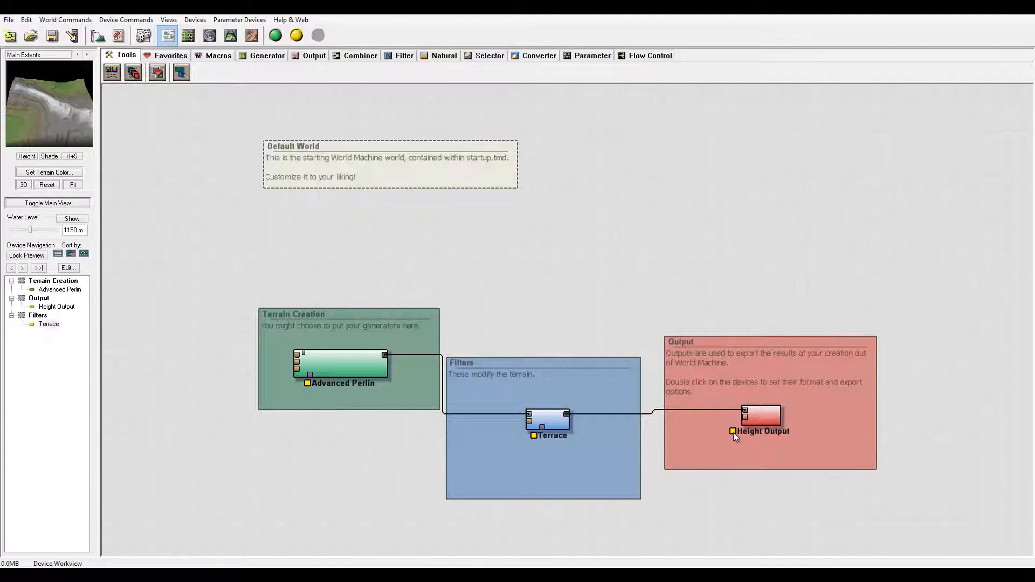
mouse_move(499, 233)
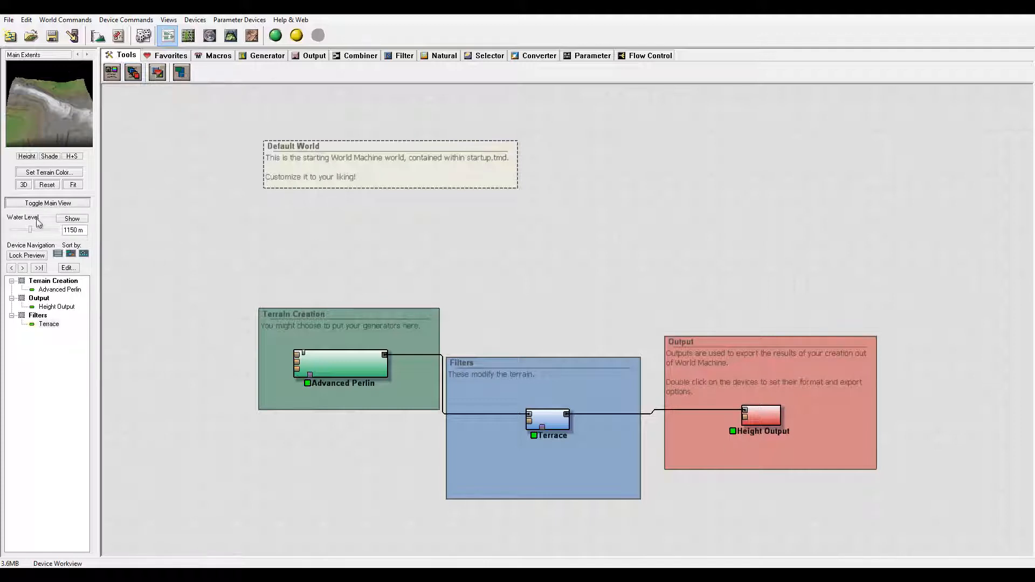
mouse_move(9, 492)
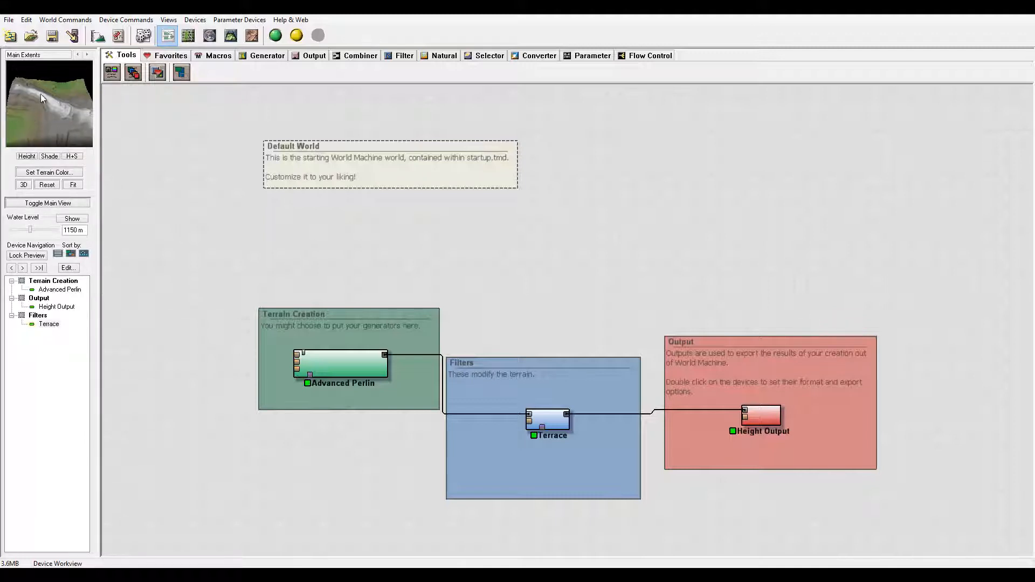
mouse_move(485, 388)
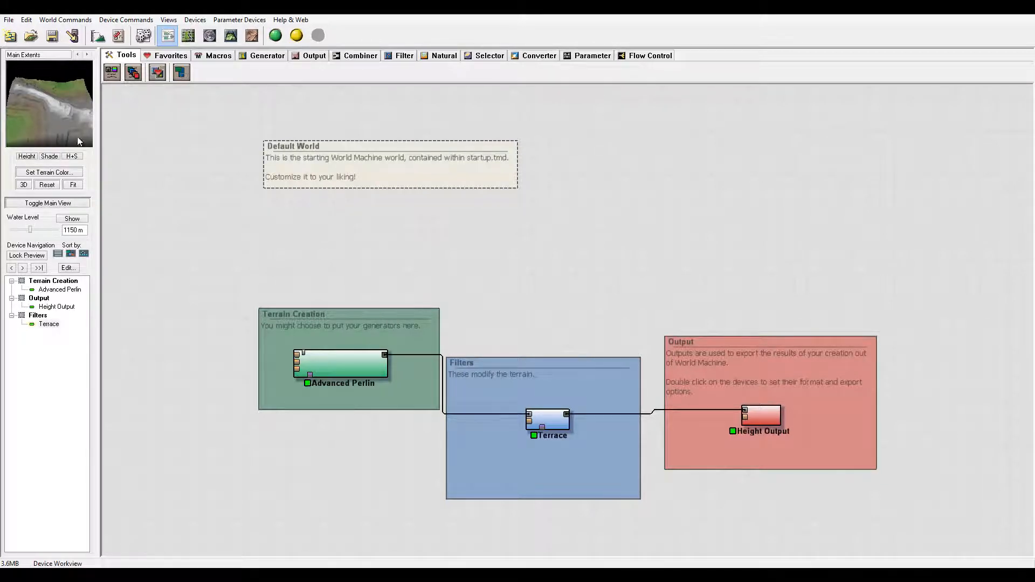
mouse_move(31, 69)
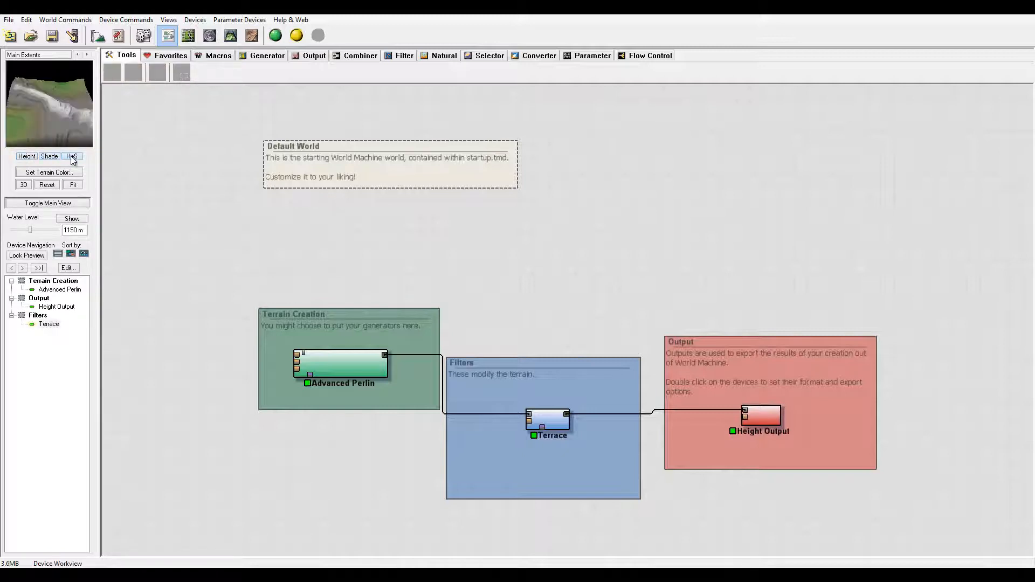
Switch the terrain preview to combined height-and-shade (H+S) mode
left_click(72, 155)
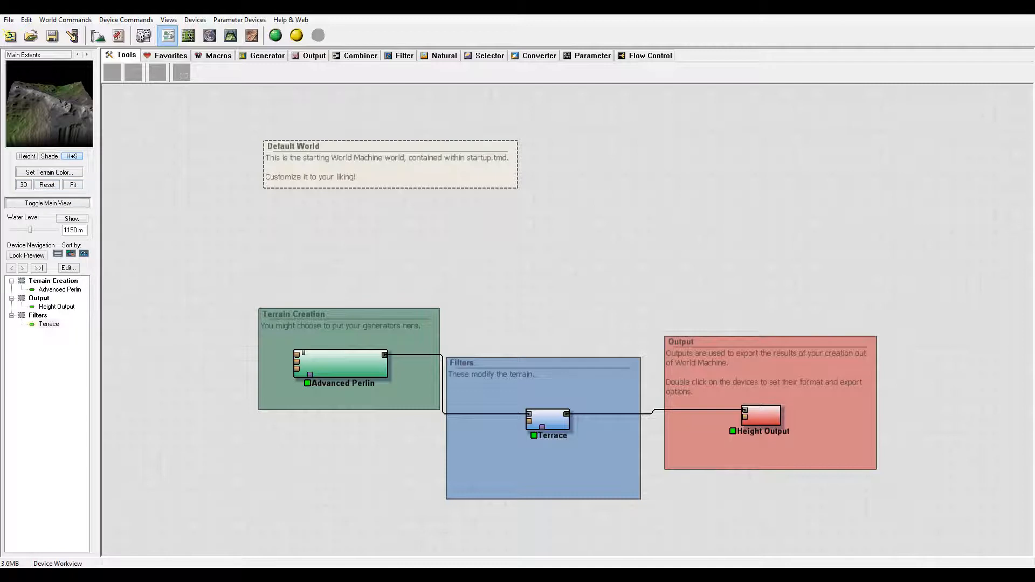
mouse_move(289, 211)
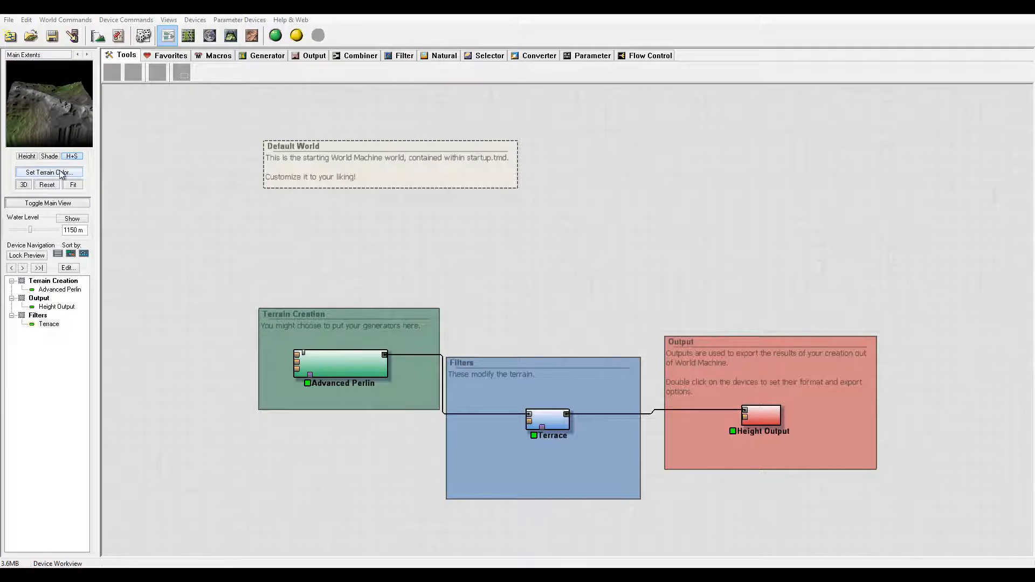
mouse_move(37, 123)
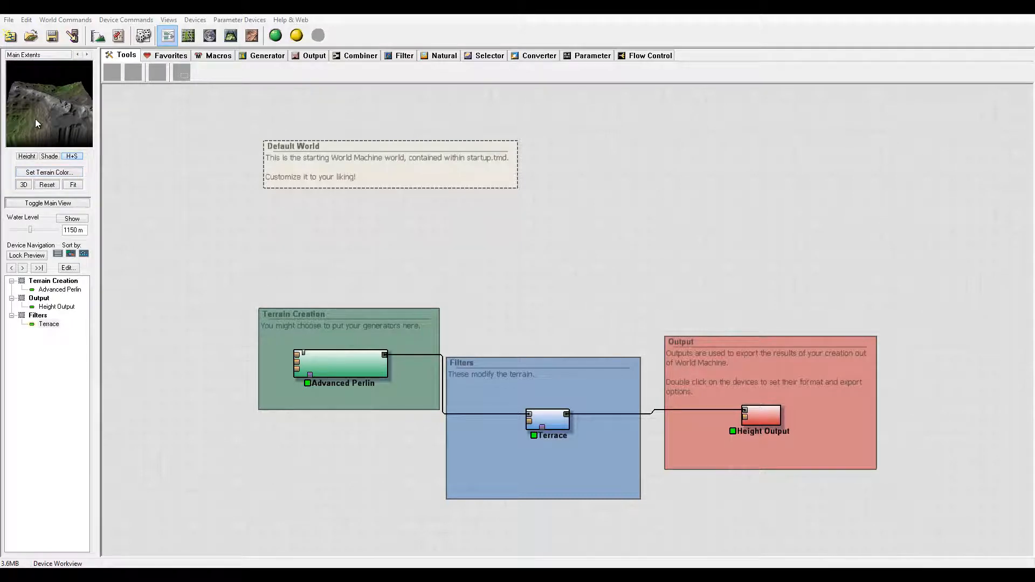
mouse_move(59, 101)
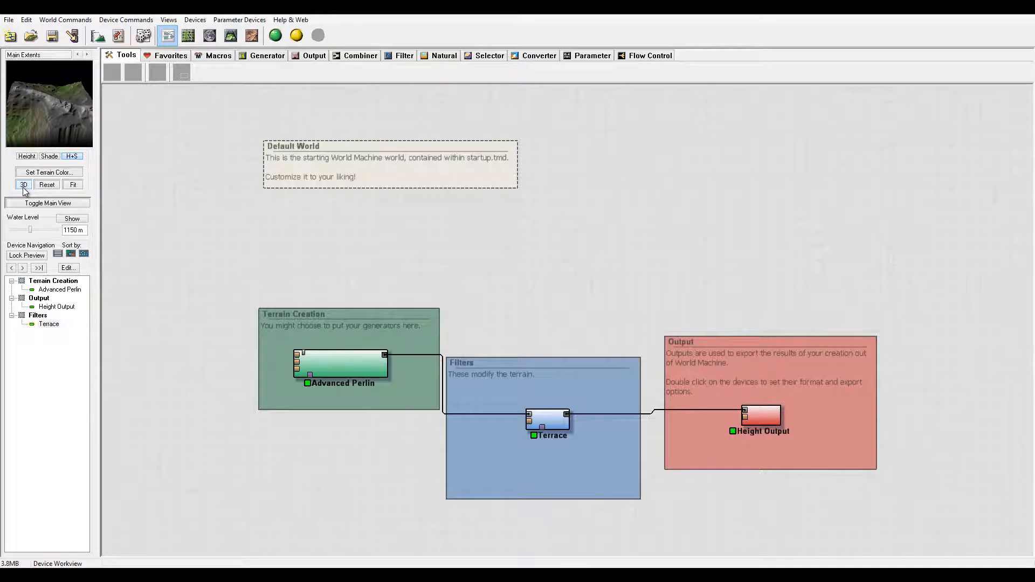
Toggle the preview to 2D and back to 3D, then reset it to the default viewpoint
left_click(24, 184)
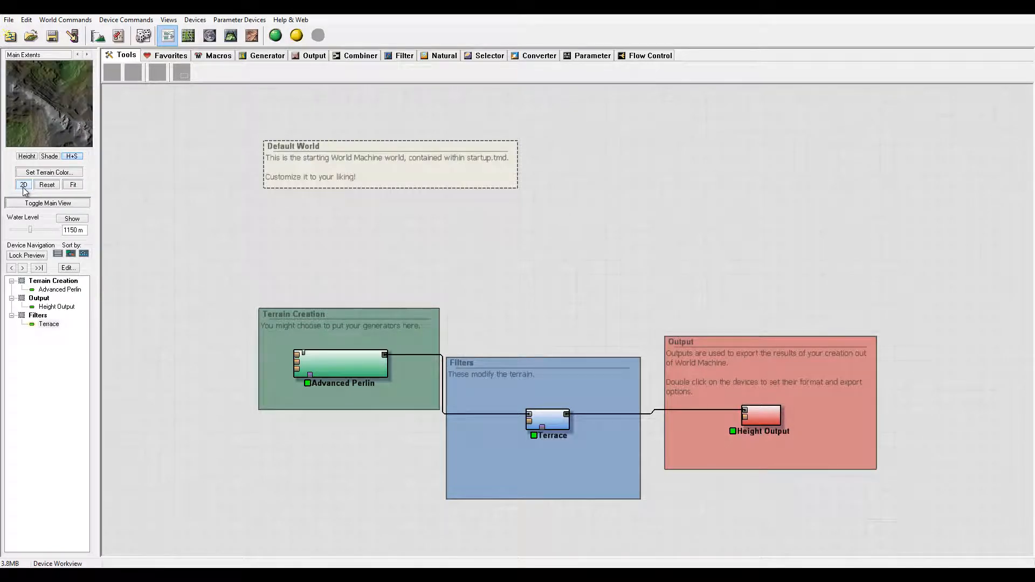
left_click(22, 184)
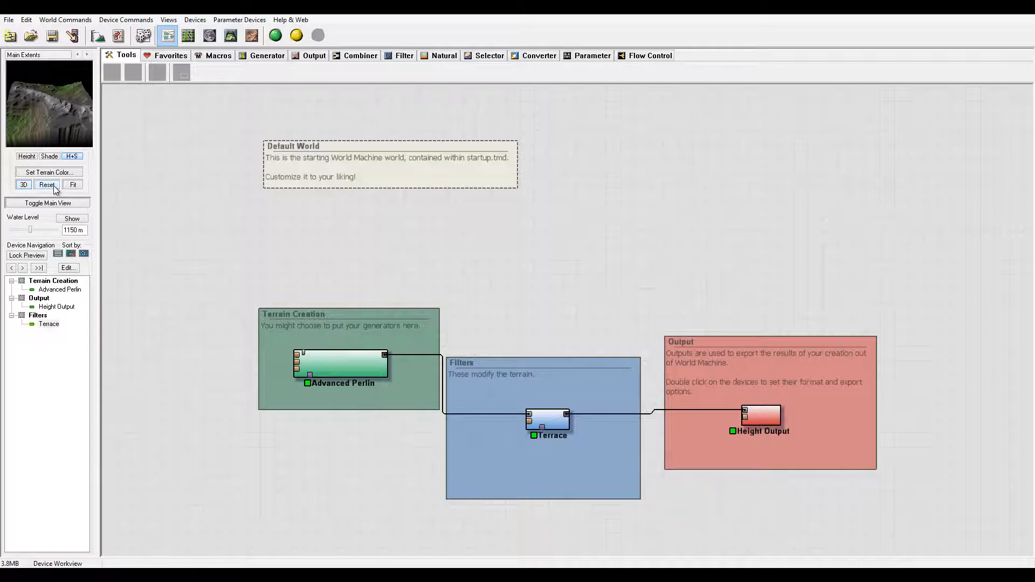
left_click(47, 184)
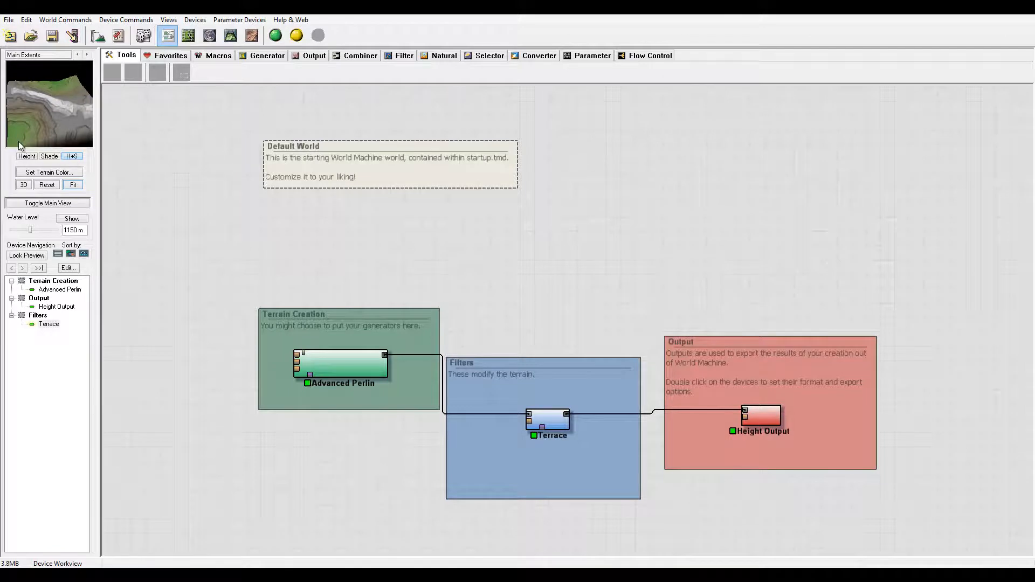
mouse_move(74, 134)
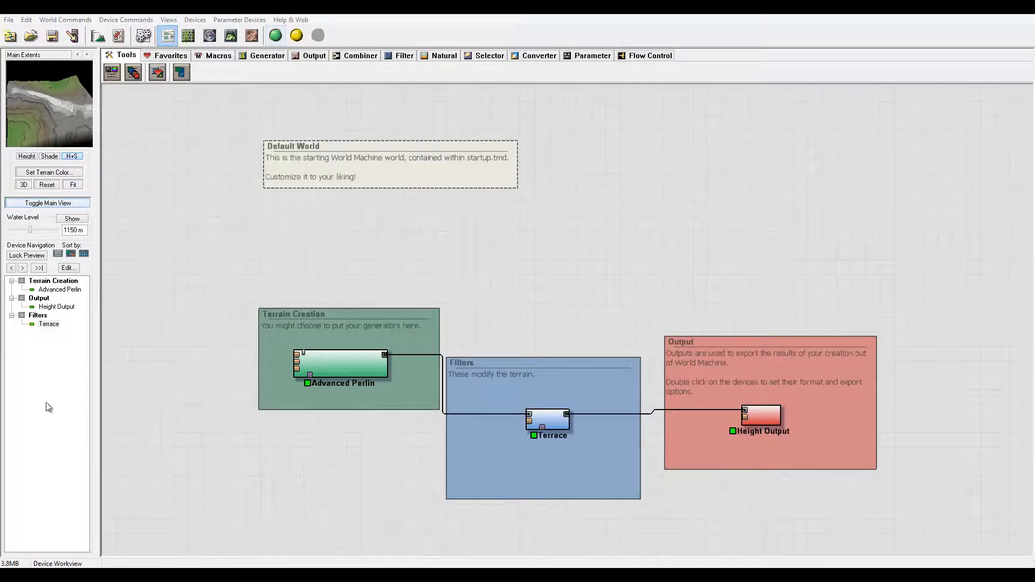
mouse_move(251, 19)
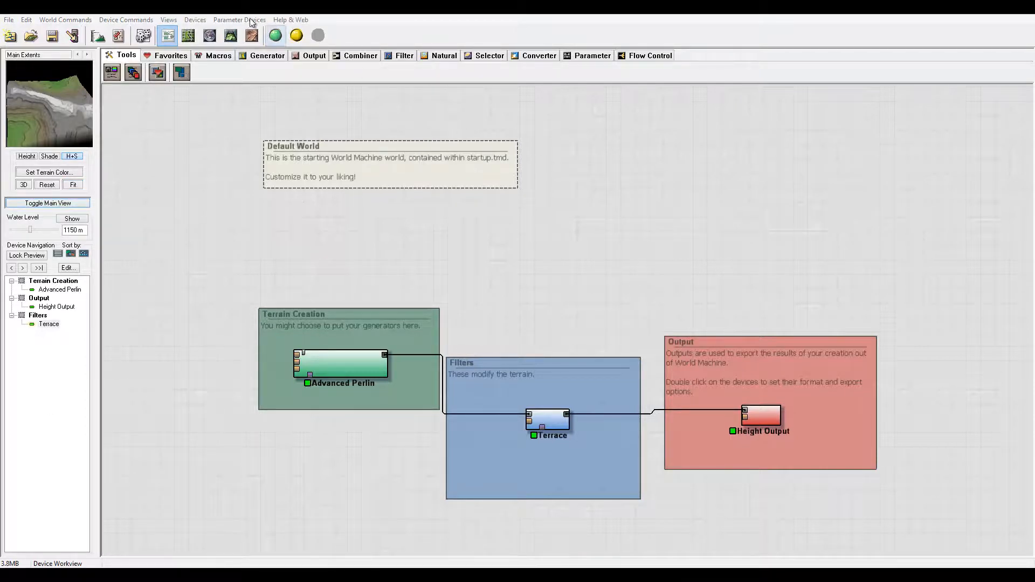
left_click(230, 35)
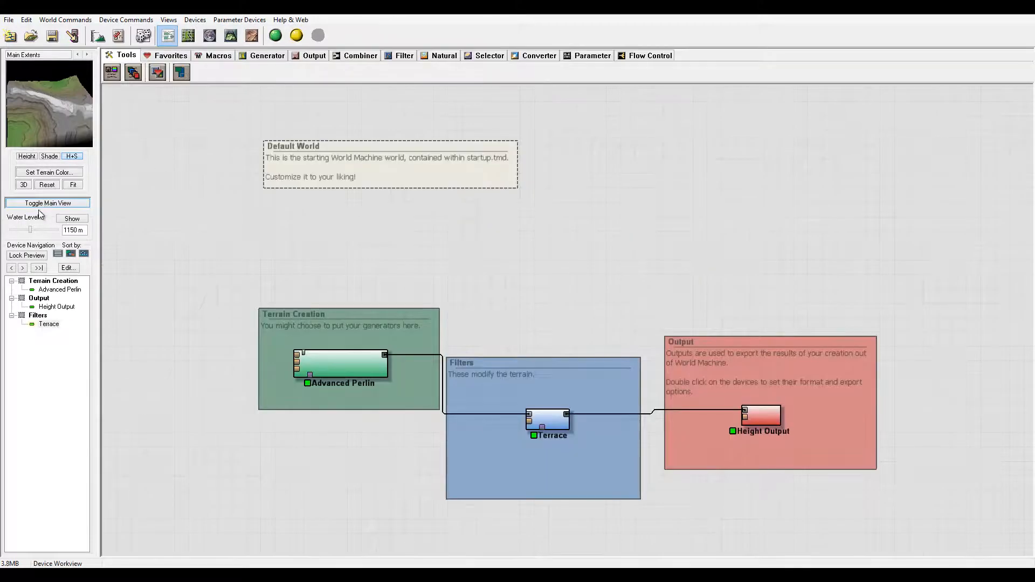
mouse_move(57, 238)
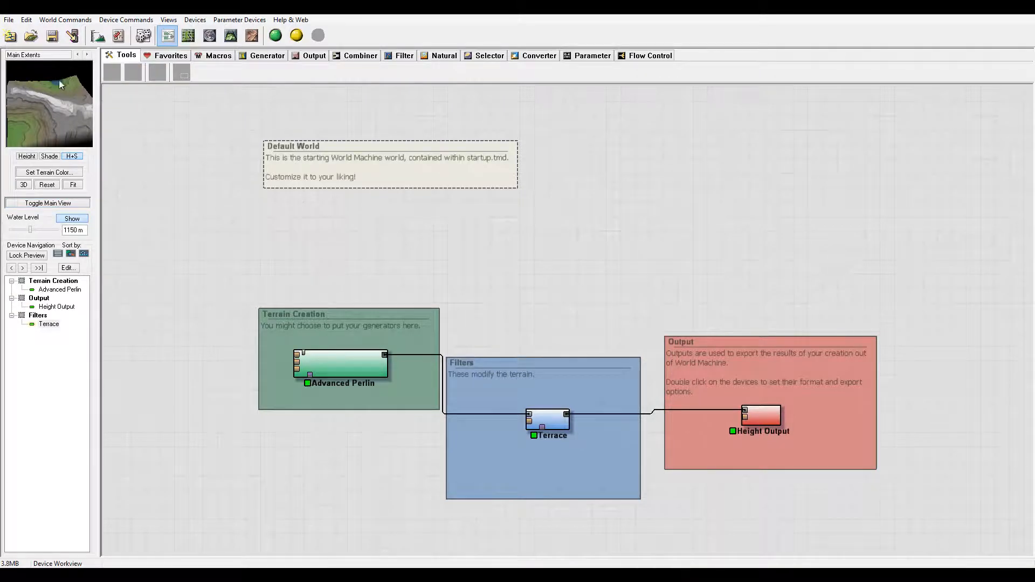
Raise the preview water level to 1627.5 m, then hide the water display
left_click_drag(30, 229, 38, 229)
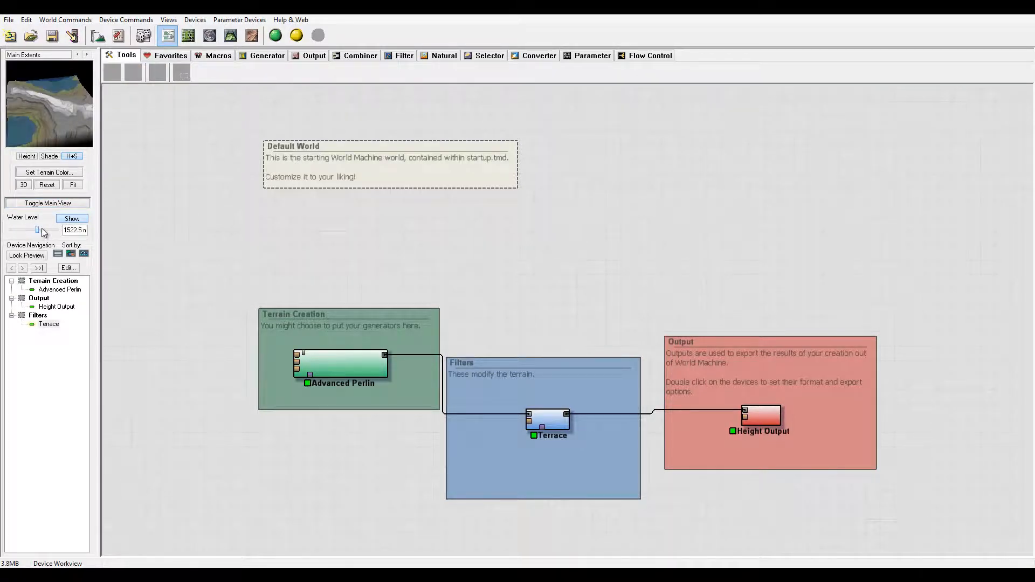
left_click_drag(37, 230, 51, 230)
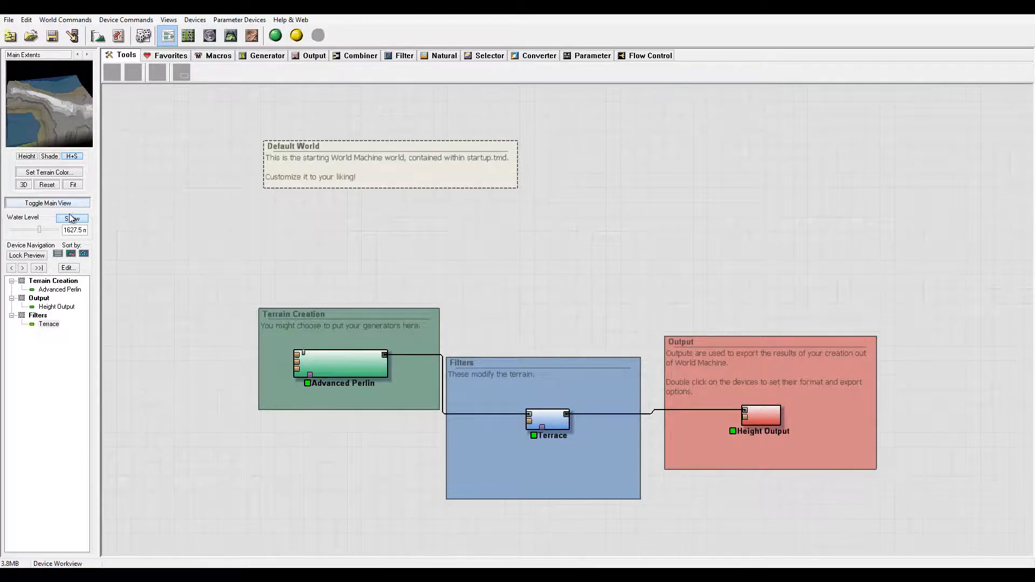
left_click(71, 219)
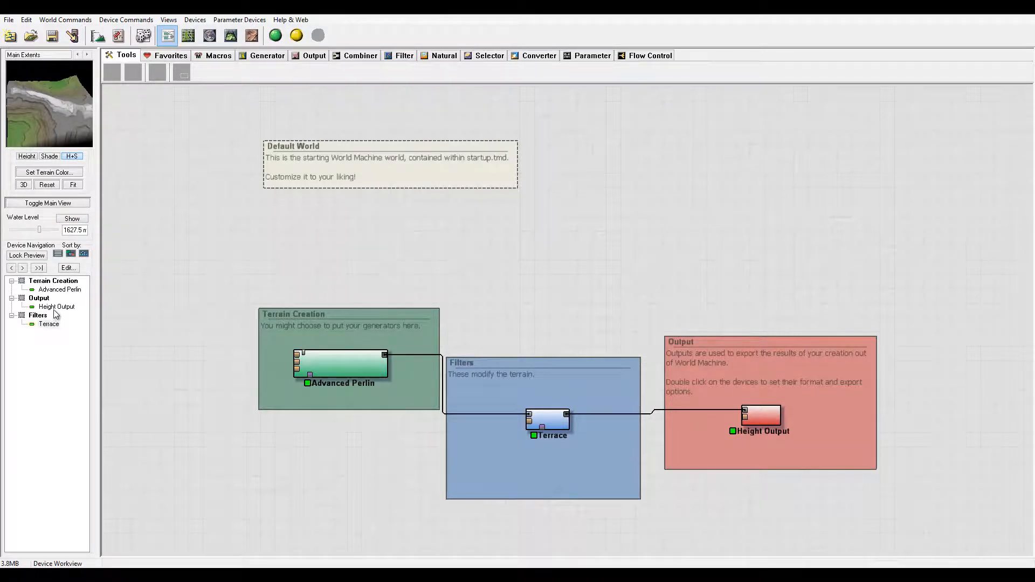
Select Terrace, then Advanced Perlin in Device Navigation to preview its terrain
left_click(48, 325)
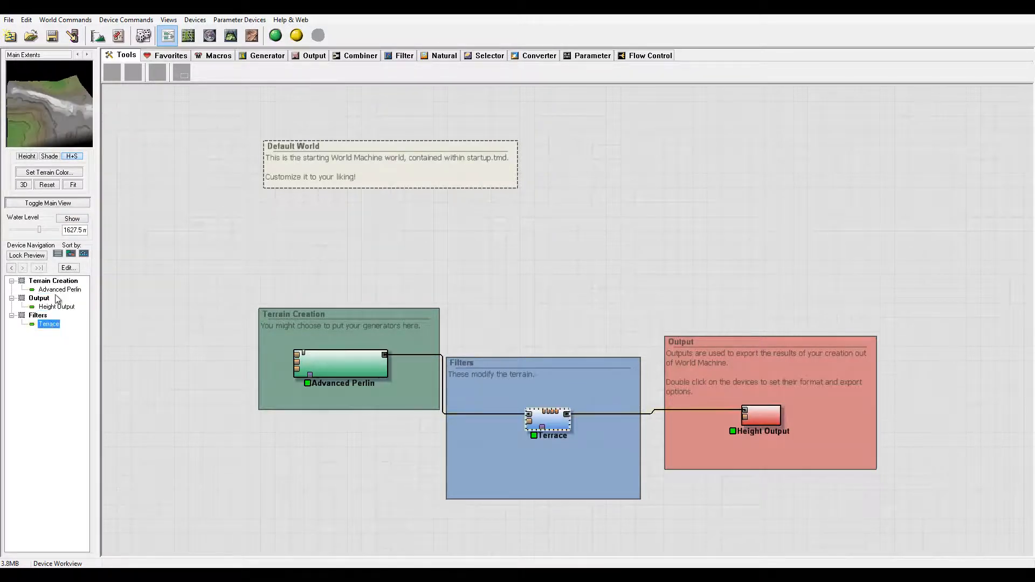
left_click(60, 289)
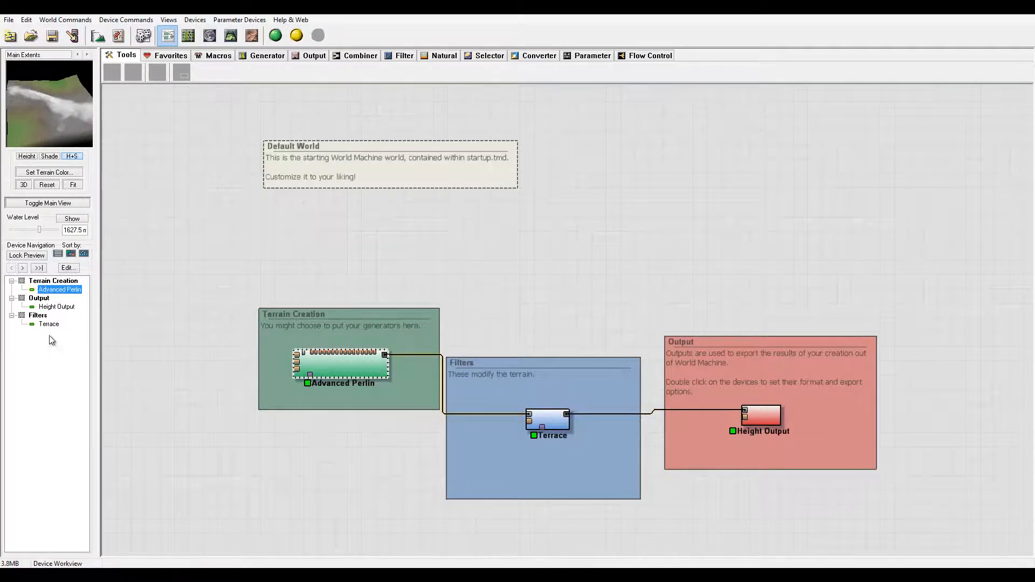
mouse_move(16, 242)
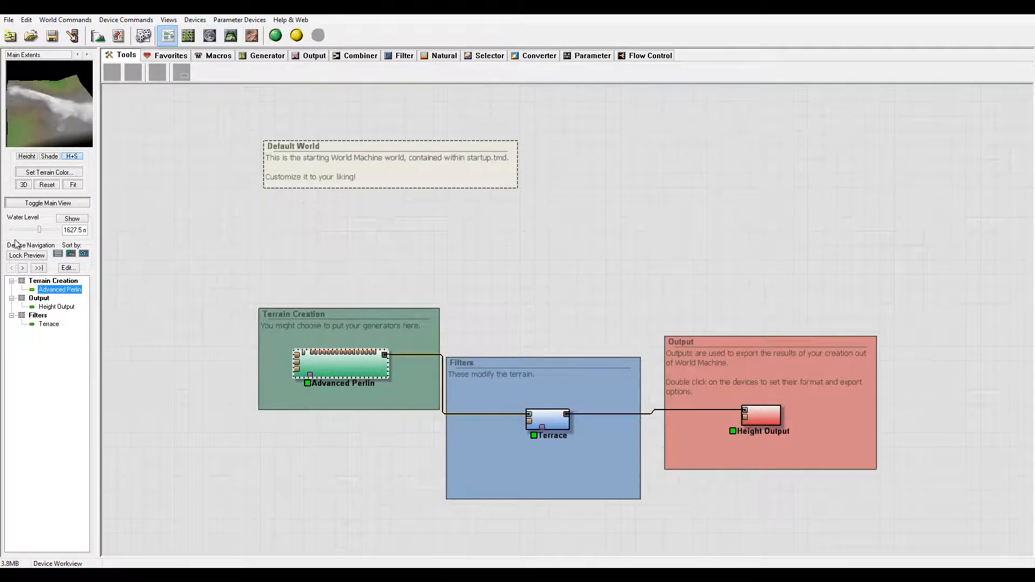
mouse_move(702, 325)
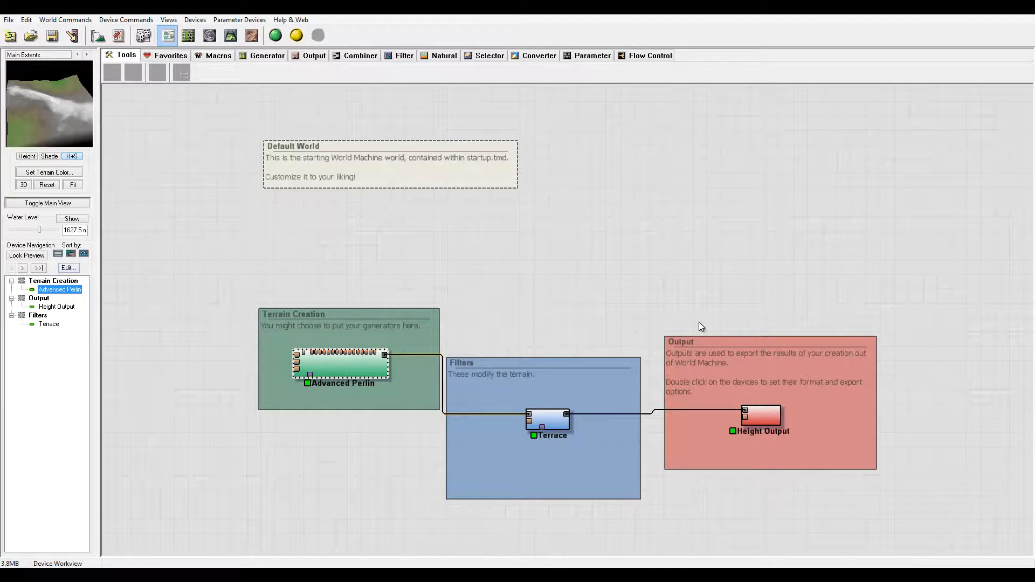
mouse_move(43, 367)
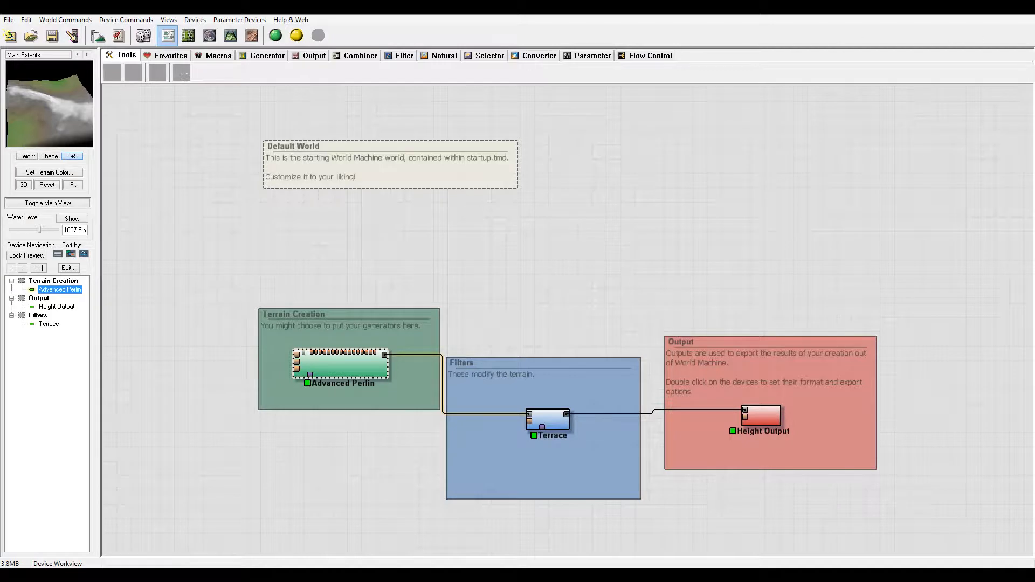
mouse_move(227, 218)
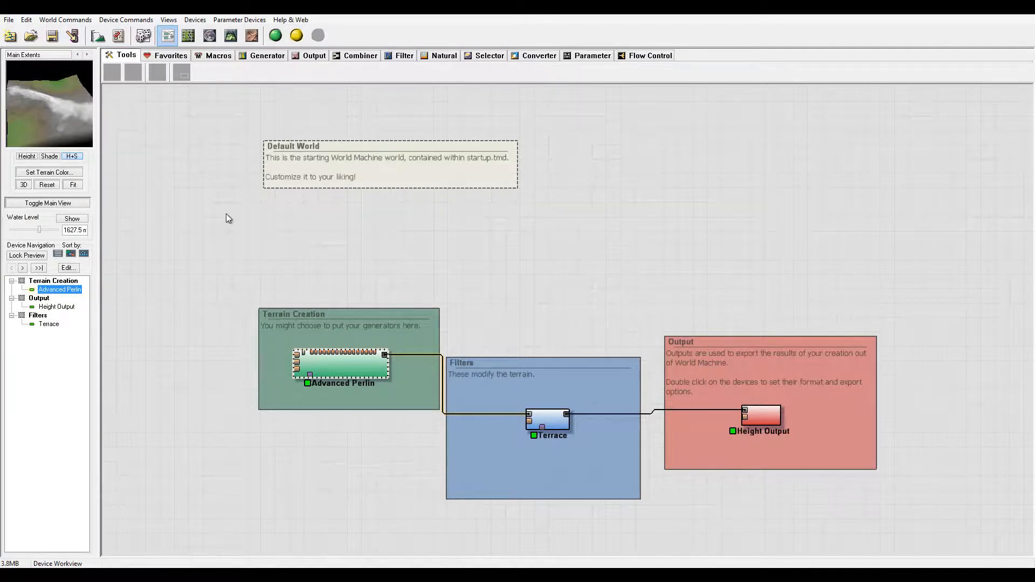
mouse_move(817, 110)
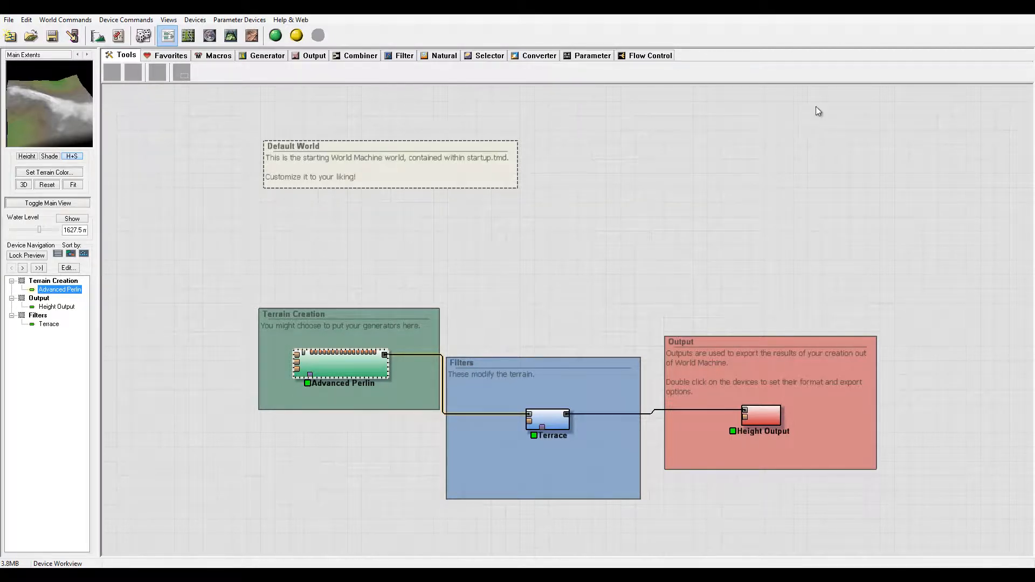
left_click(125, 19)
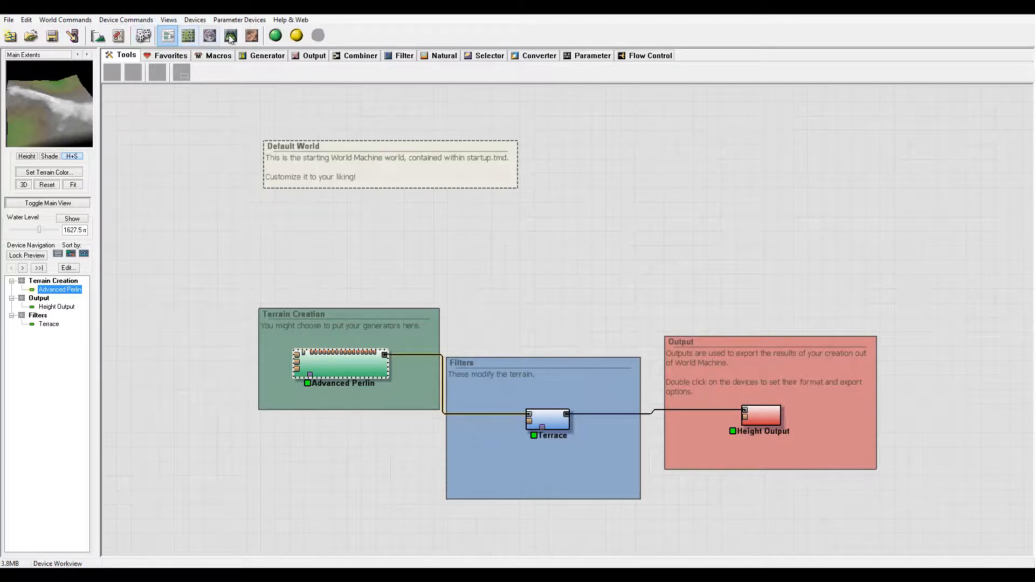
mouse_move(251, 36)
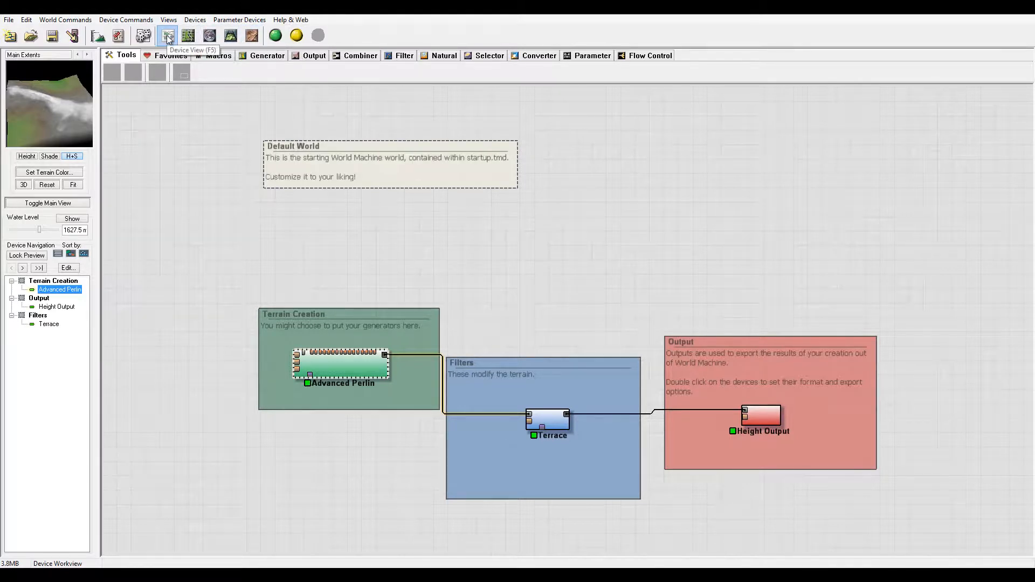
left_click(188, 36)
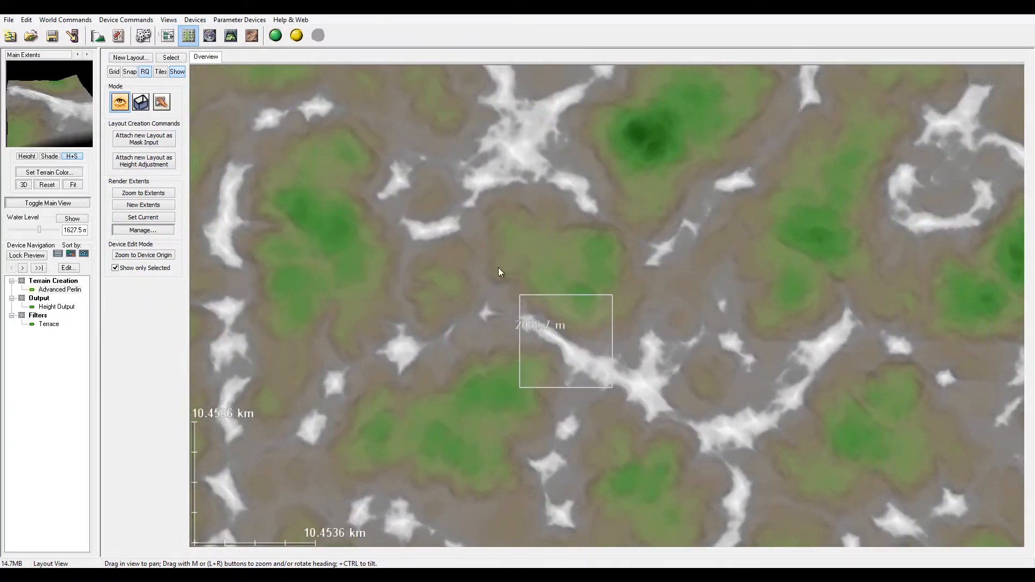
left_click(209, 35)
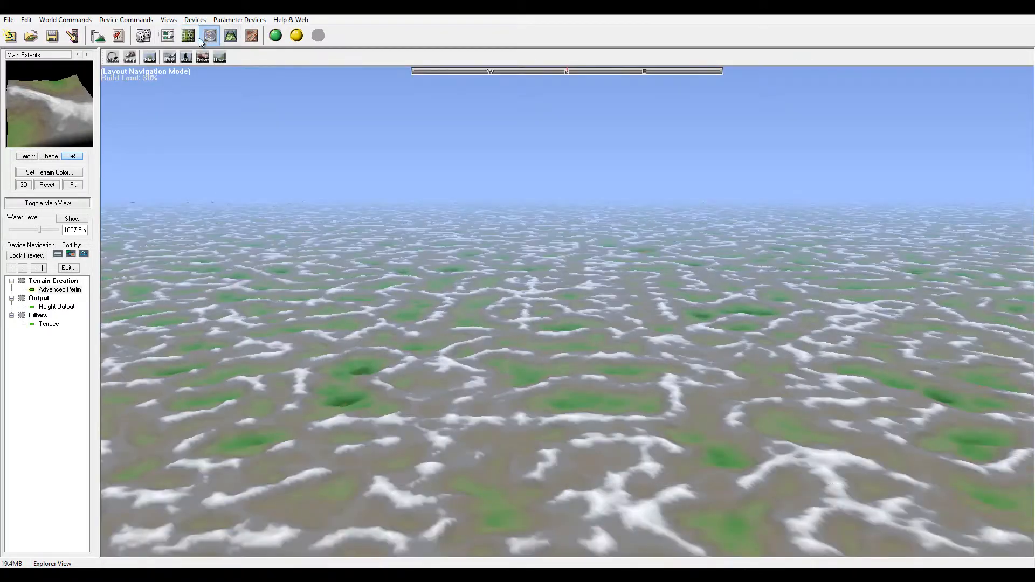
left_click(230, 36)
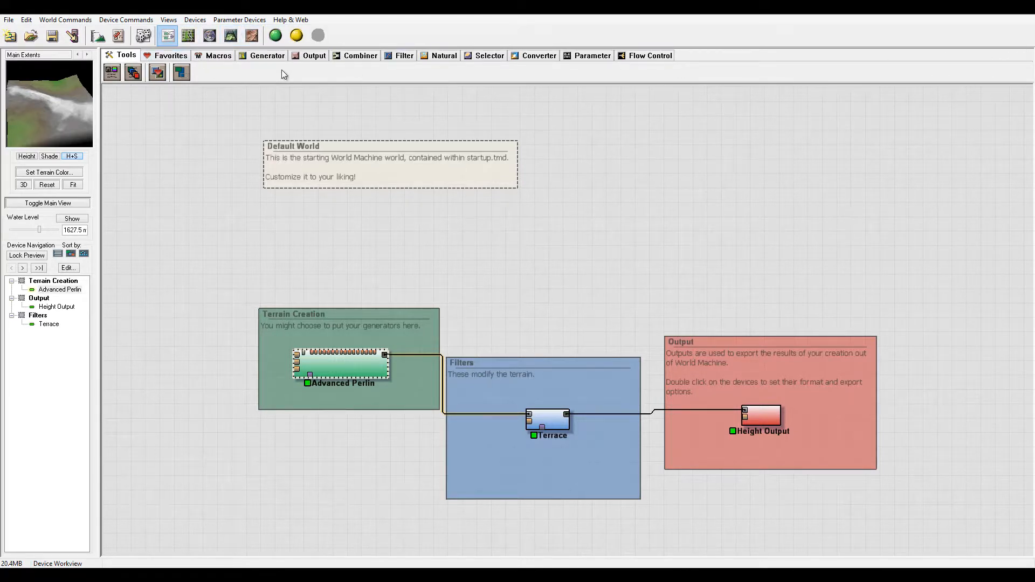
left_click(170, 55)
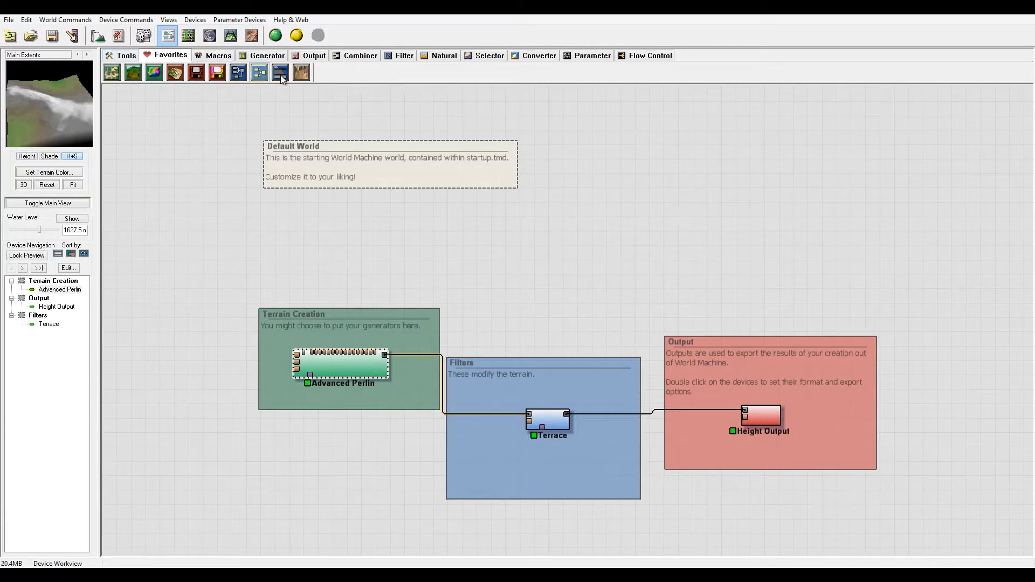
left_click(218, 55)
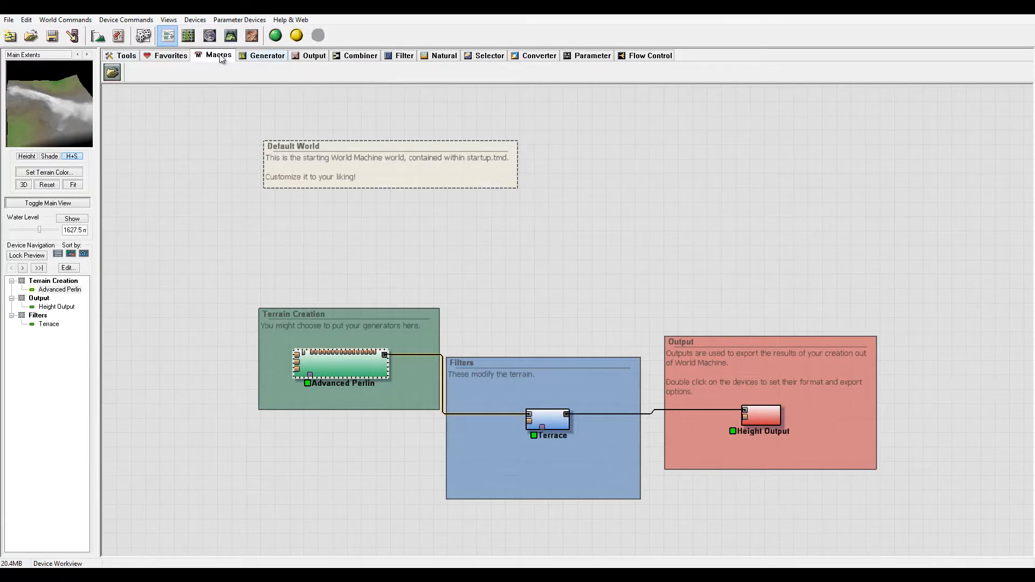
mouse_move(205, 78)
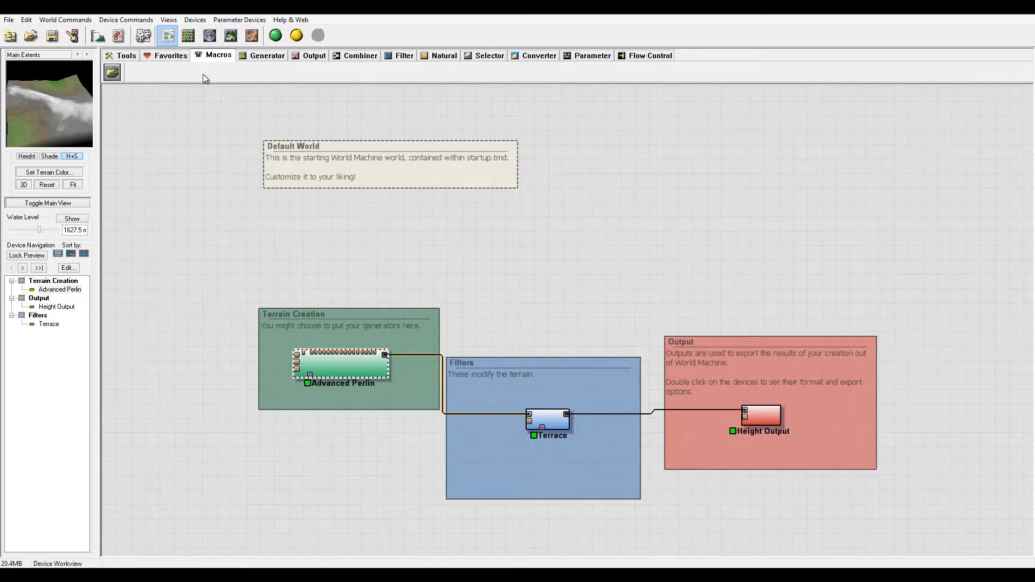
mouse_move(145, 76)
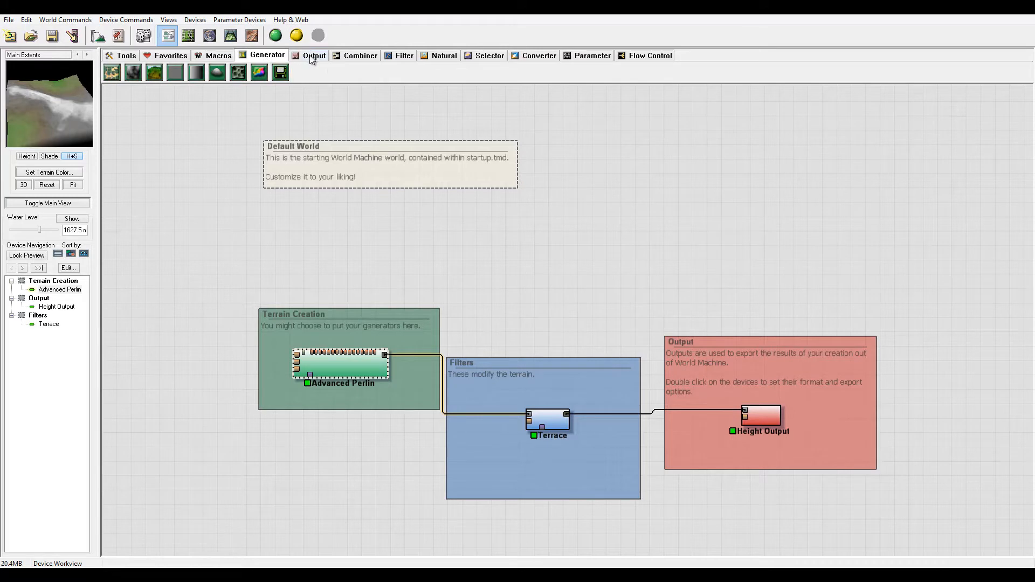
left_click(404, 55)
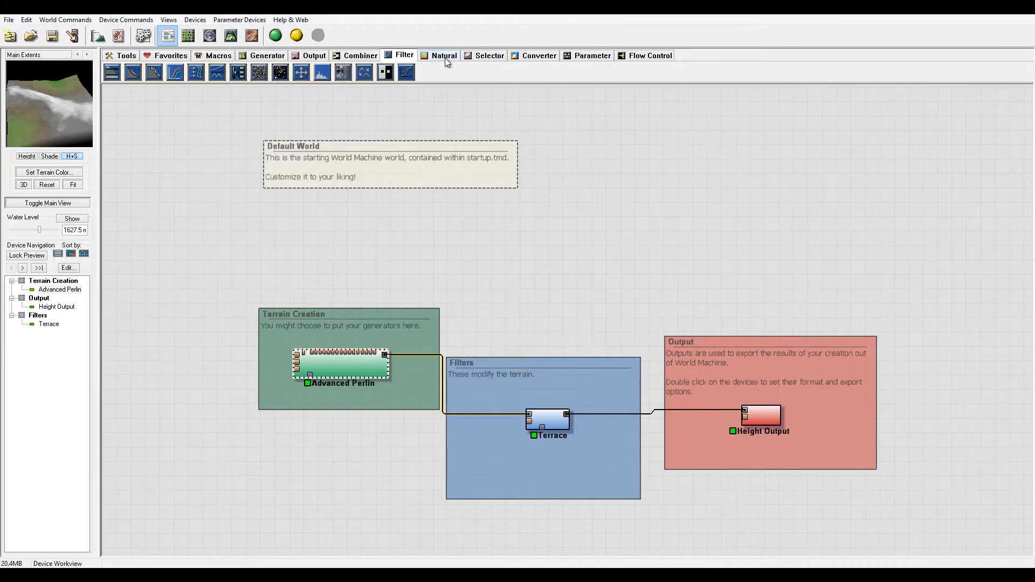
left_click(538, 55)
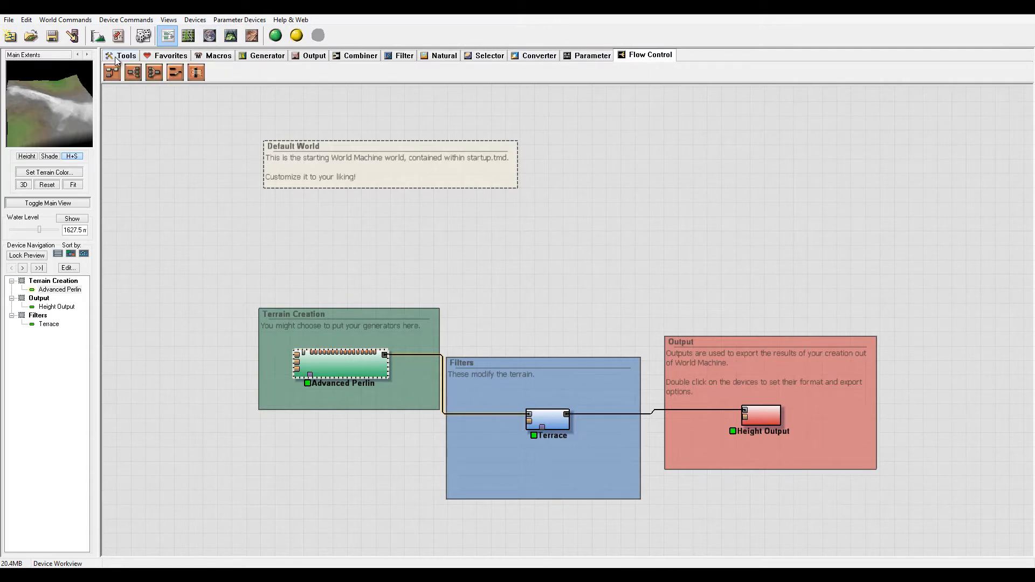
left_click(125, 55)
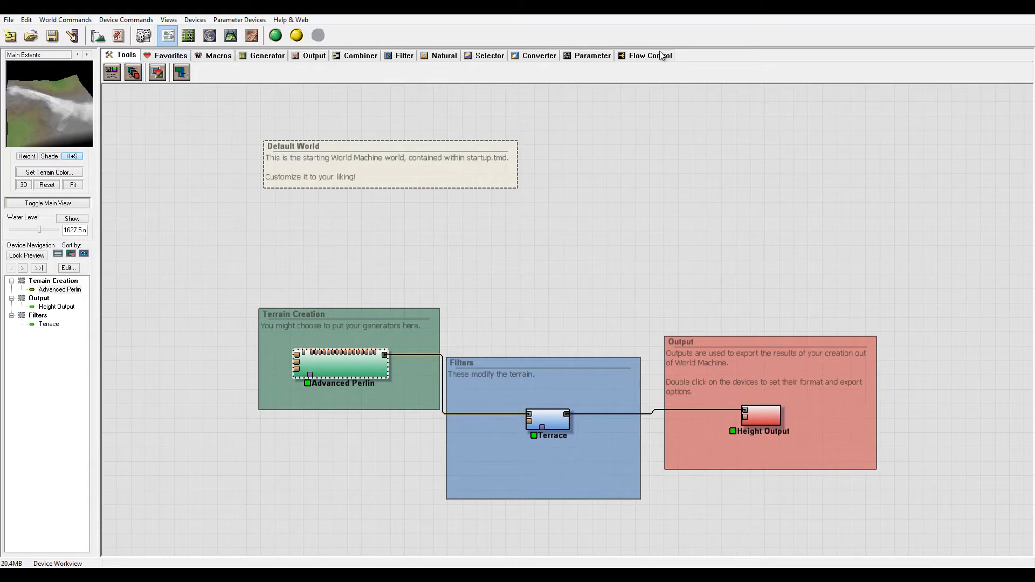
mouse_move(867, 276)
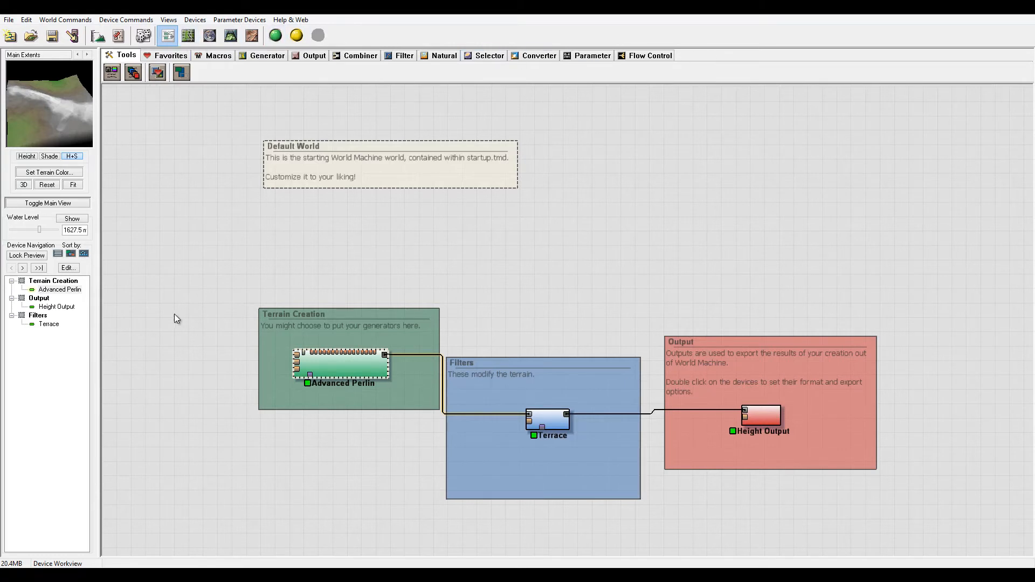
mouse_move(649, 195)
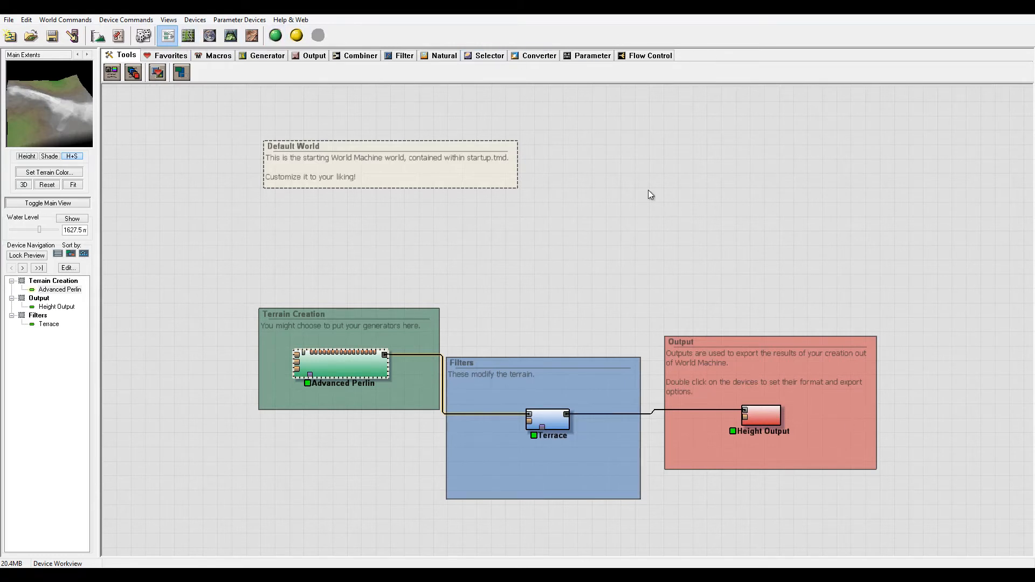